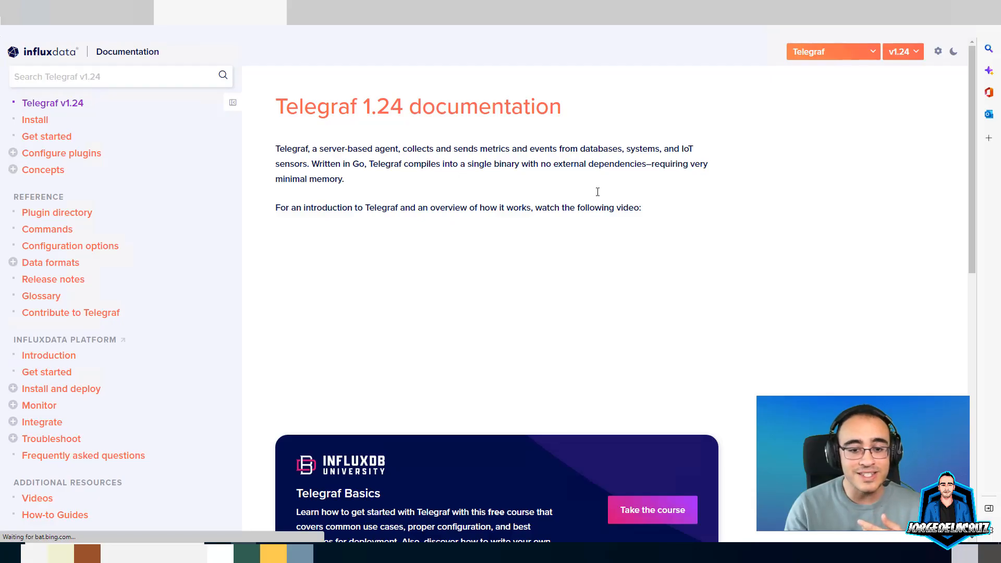
Open the Telegraf 1.24 Install page and show its Windows PowerShell download and extract commands.
scroll("down", 3)
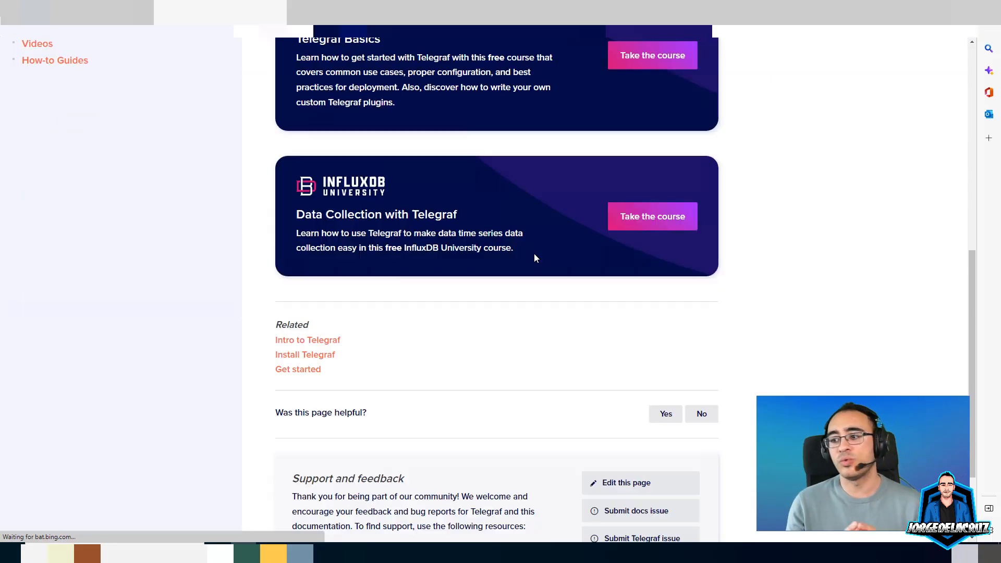
mouse_move(305, 355)
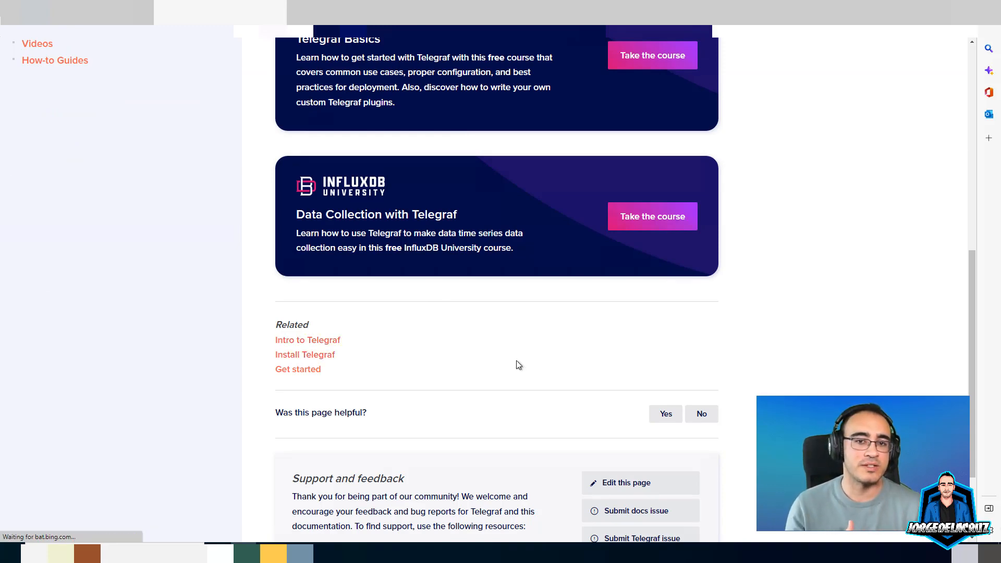
left_click(305, 354)
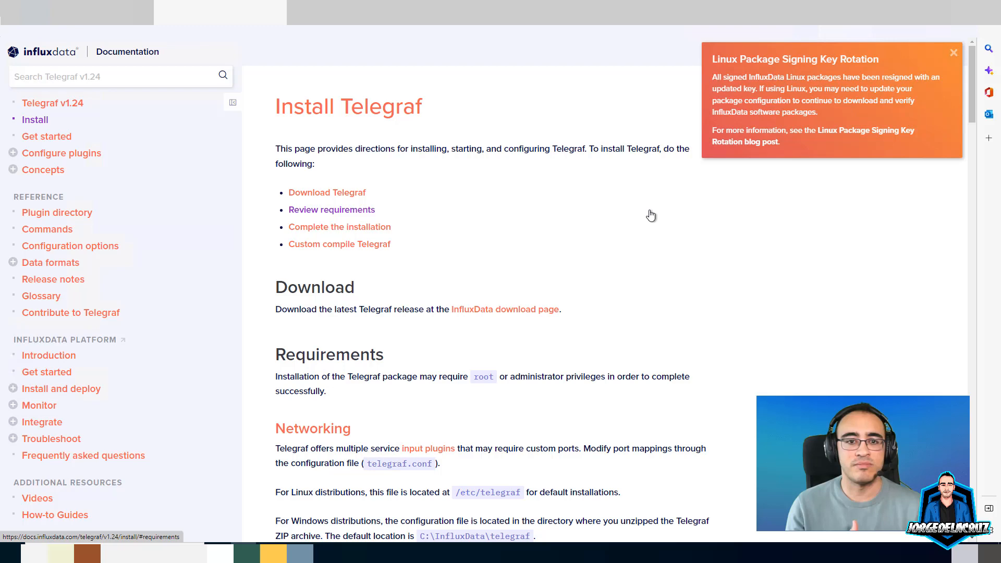
scroll("down", 3)
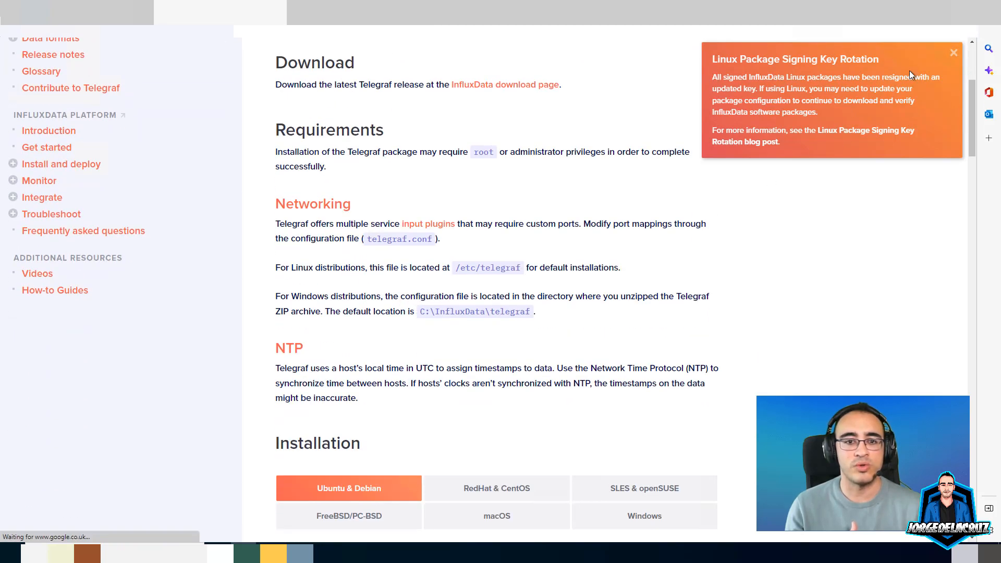
scroll("down", 3)
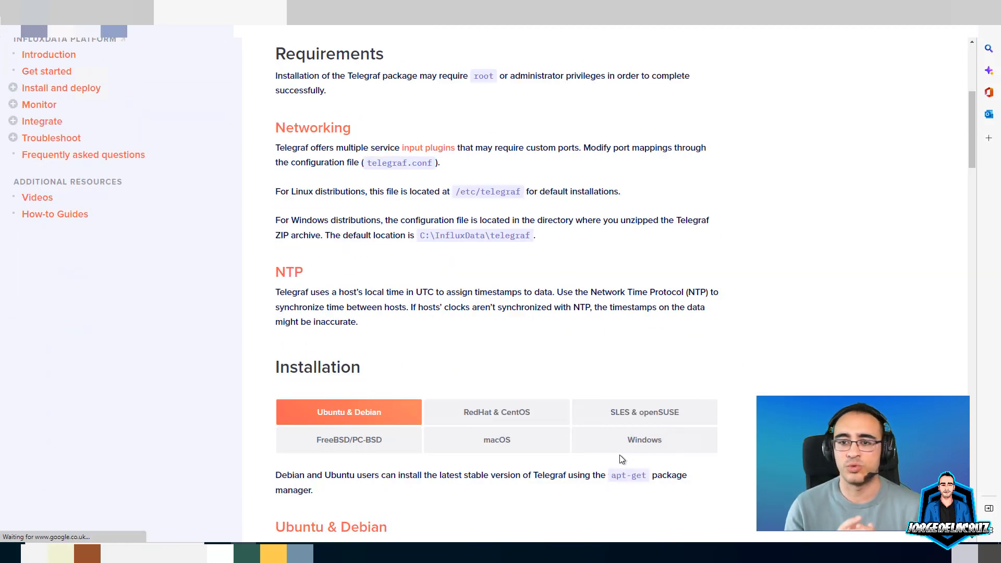
left_click(644, 439)
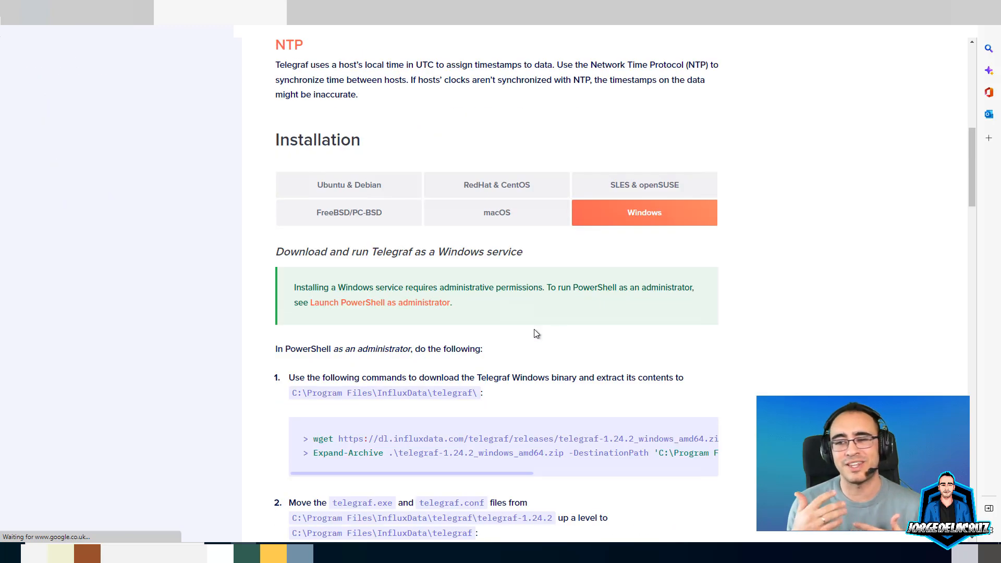
scroll("down", 3)
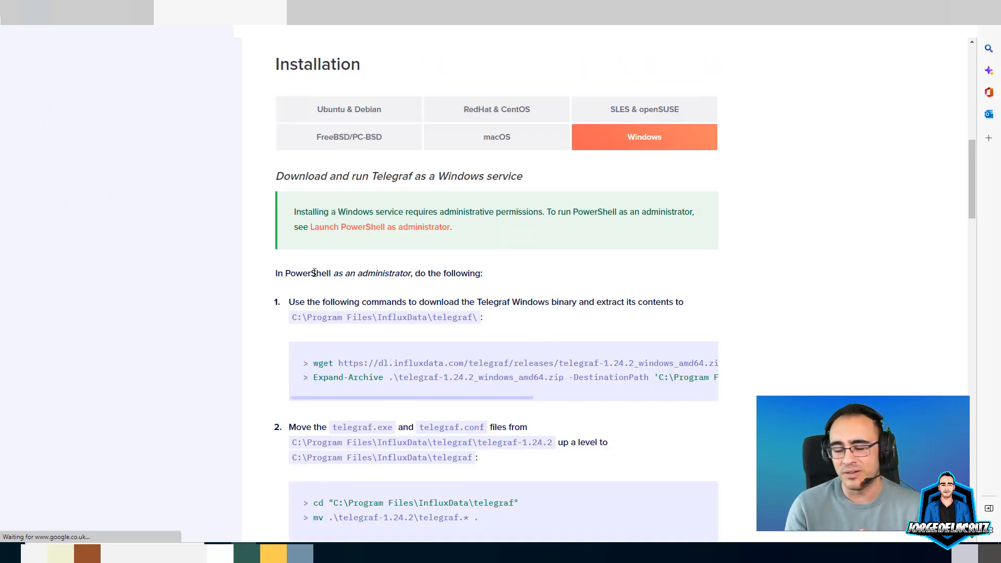
mouse_move(596, 212)
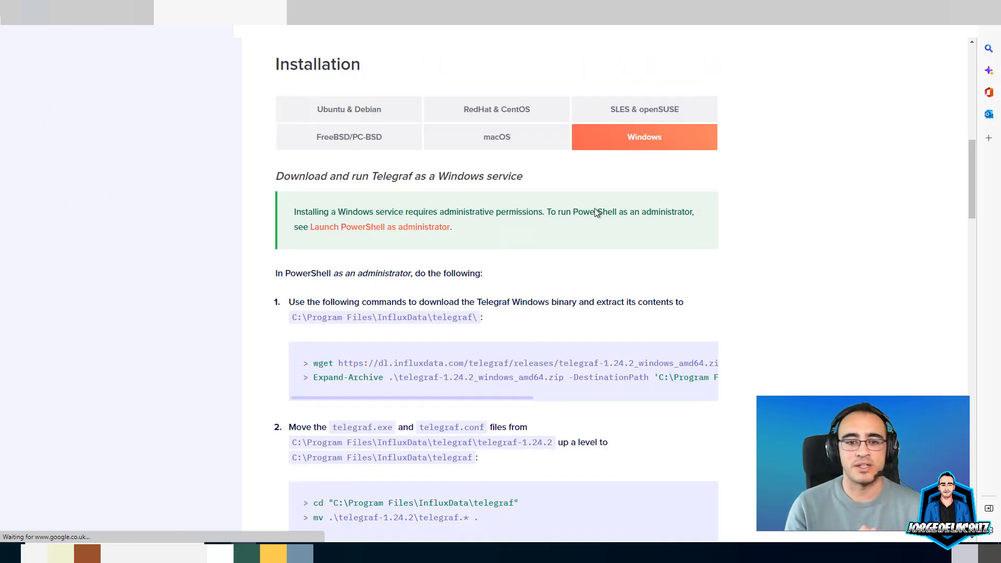
scroll("down", 3)
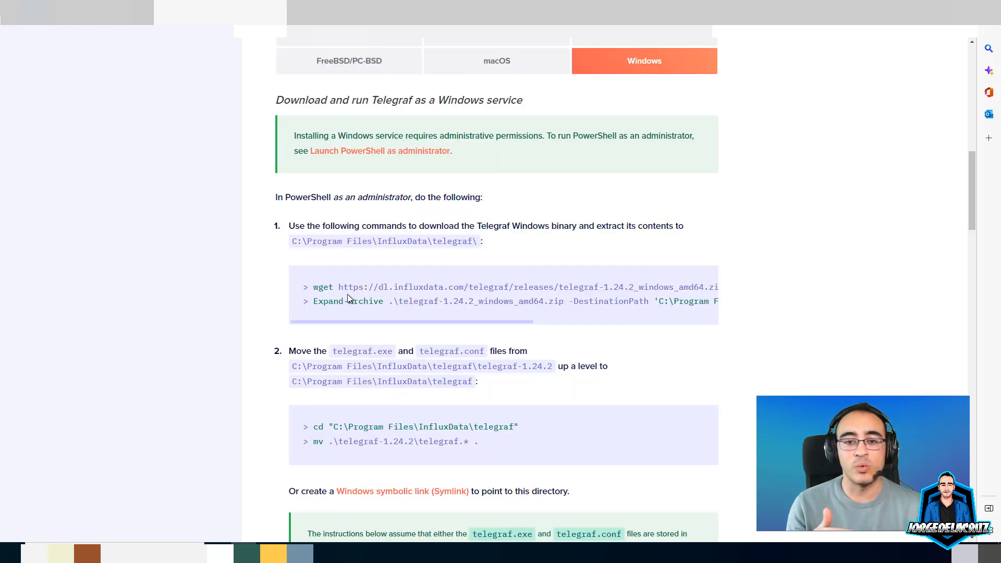
mouse_move(384, 238)
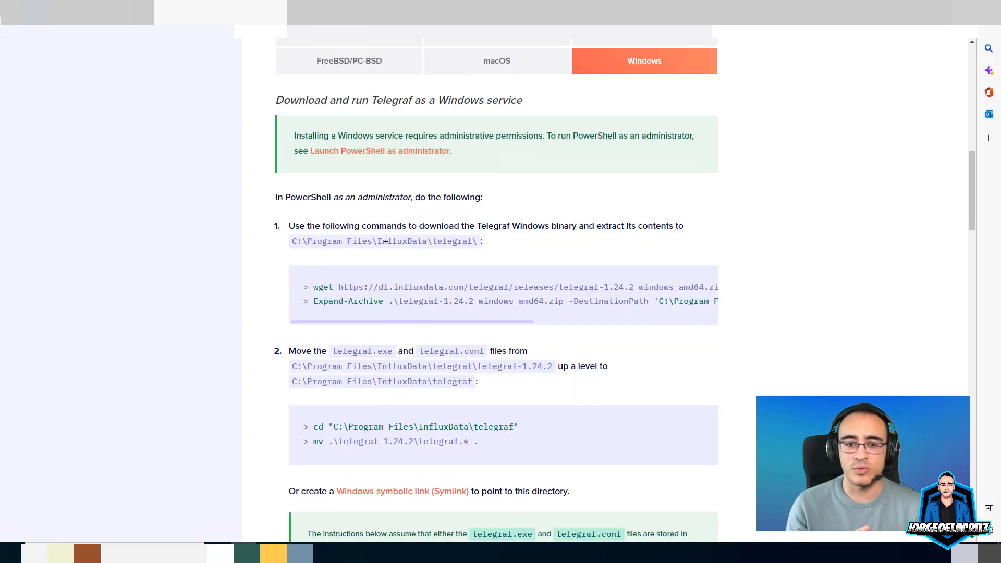
mouse_move(341, 291)
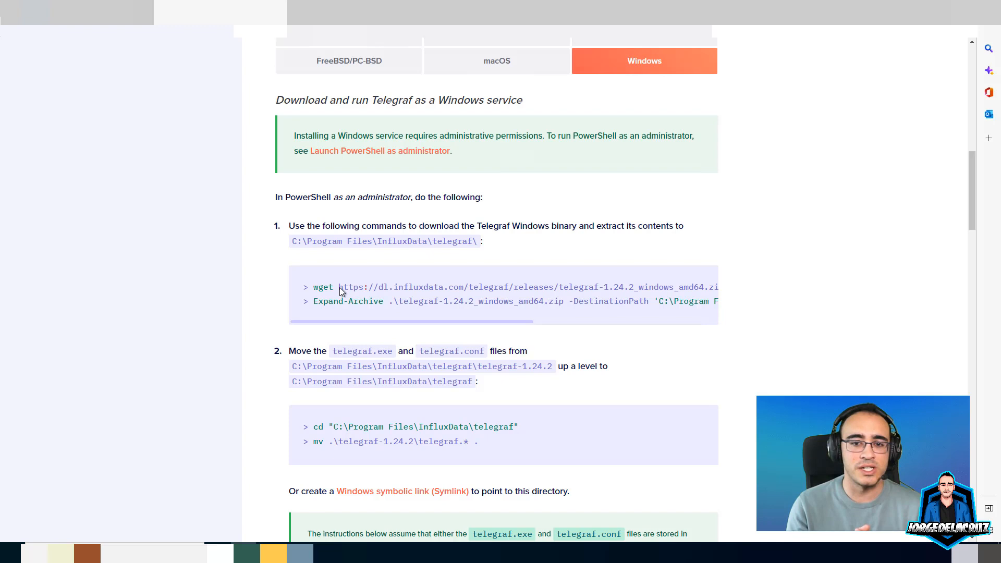
mouse_move(316, 288)
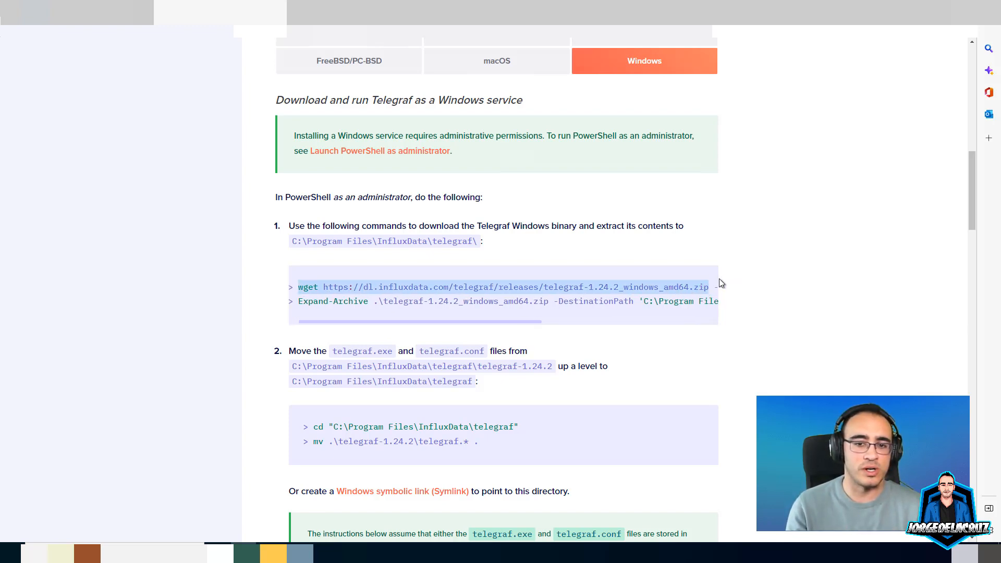
Copy the wget download and Expand-Archive extract commands, then scroll to step 2.
scroll("right", 3)
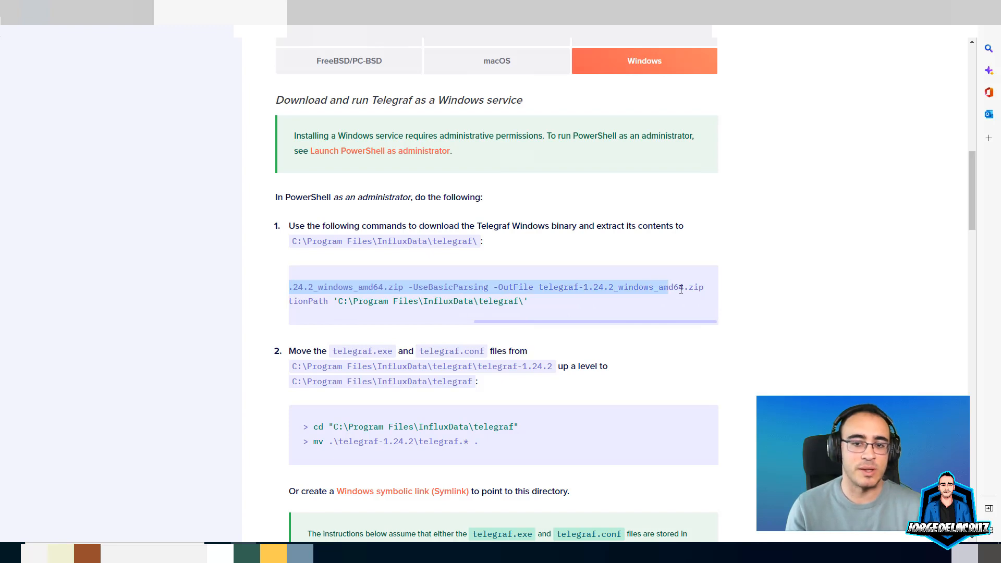
right_click(525, 337)
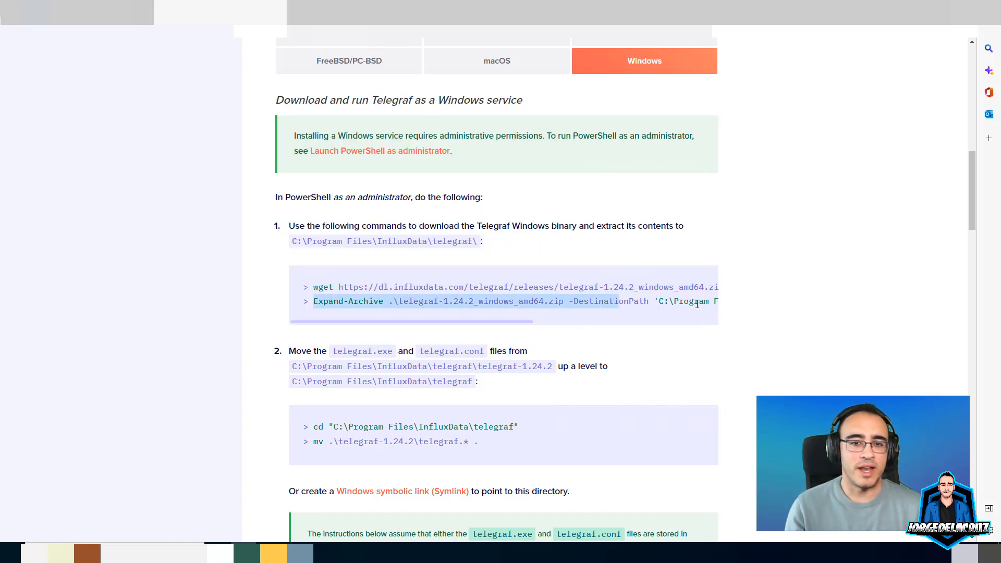
scroll("right", 3)
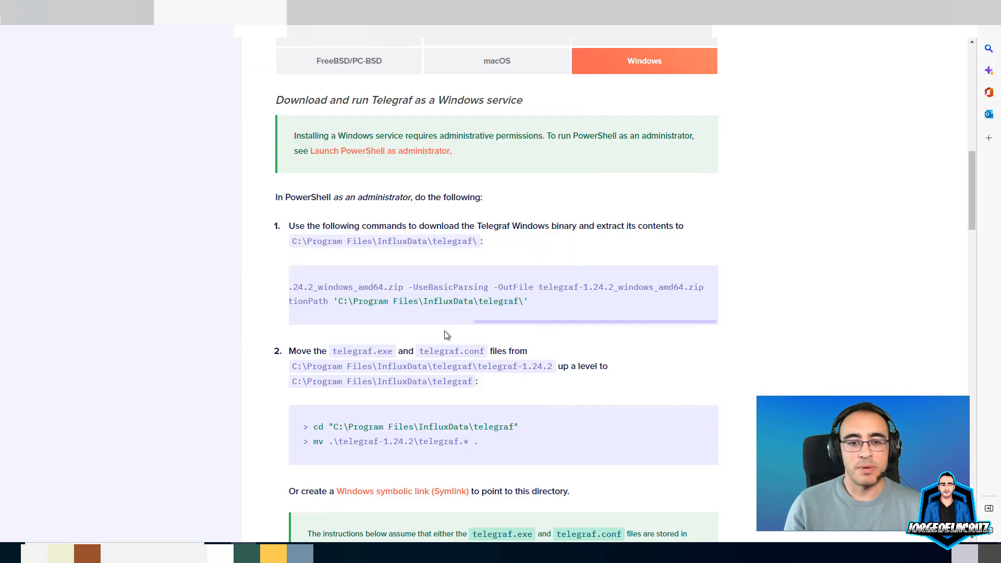
scroll("down", 3)
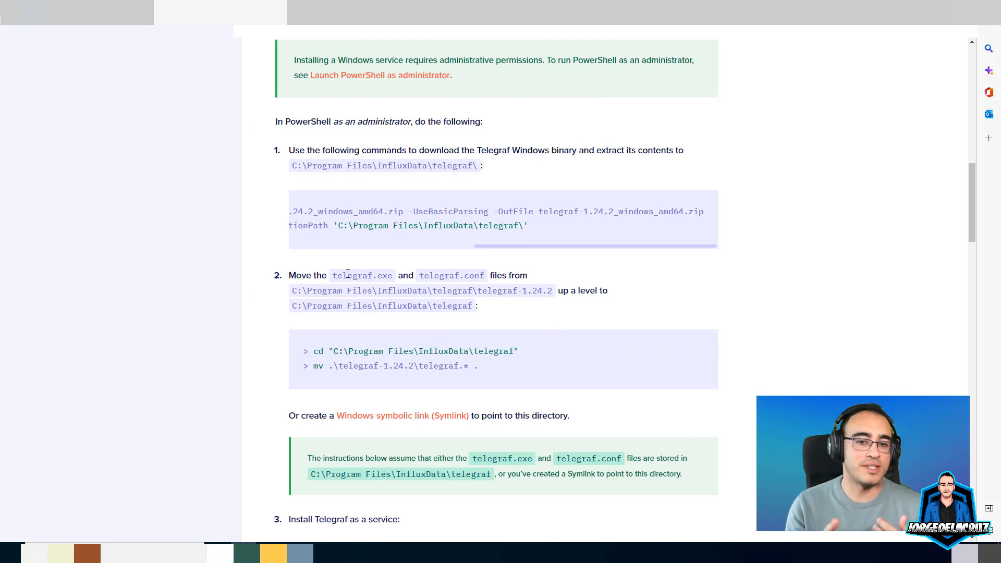
mouse_move(458, 288)
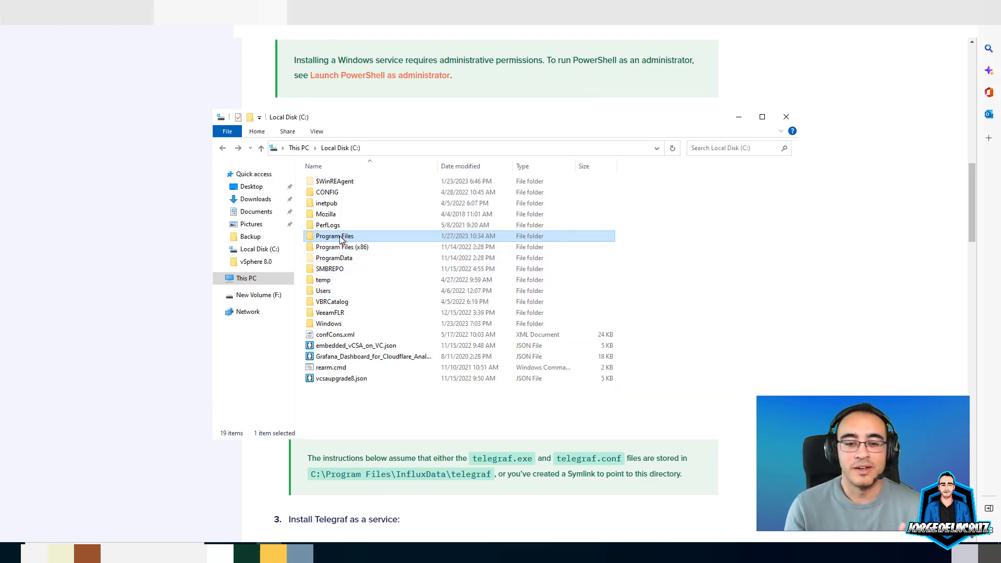
Open Program Files down to telegraf-1.24.2 and select telegraf.conf and telegraf.exe.
double_click(334, 235)
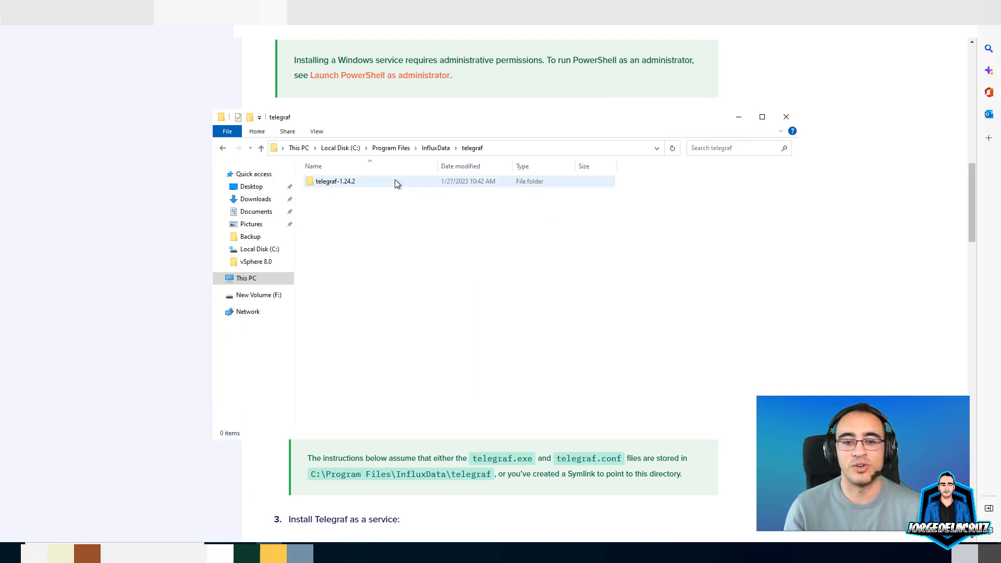
double_click(336, 181)
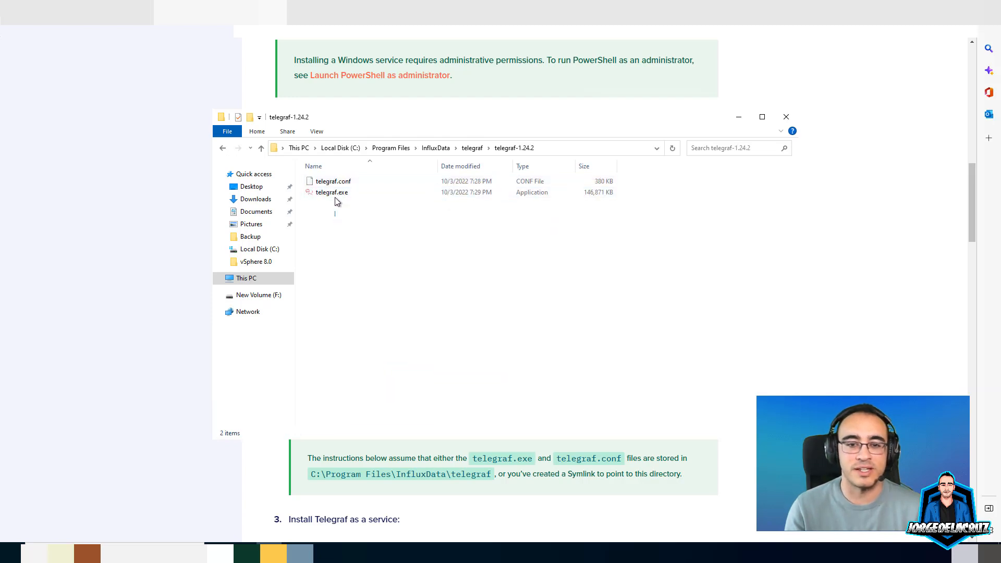
key("ctrl+a")
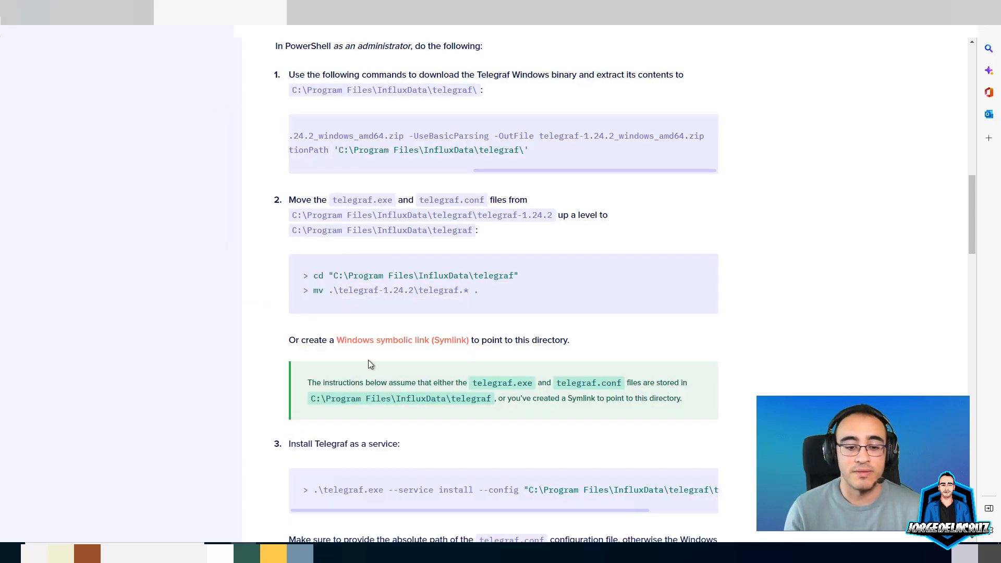
Scroll the guide to step 3's telegraf.exe --service install command.
scroll("down", 3)
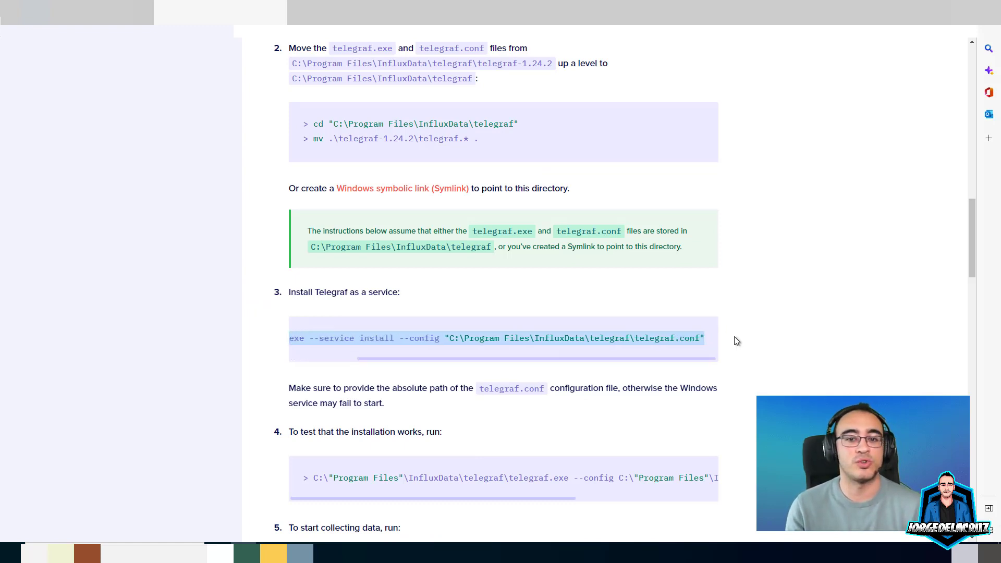
scroll("down", 3)
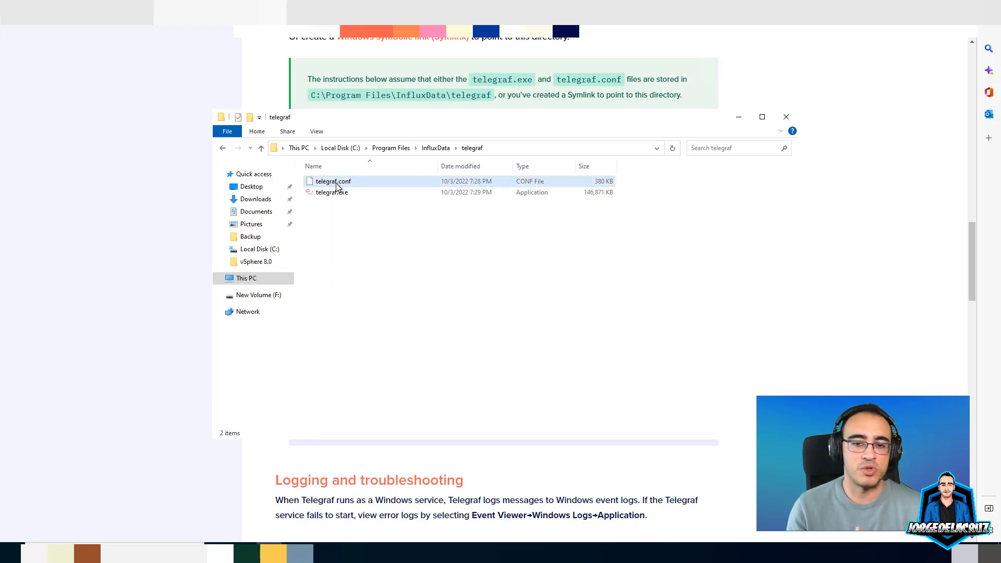
Open telegraf.conf in Brackets and scroll through the agent settings.
left_click(333, 181)
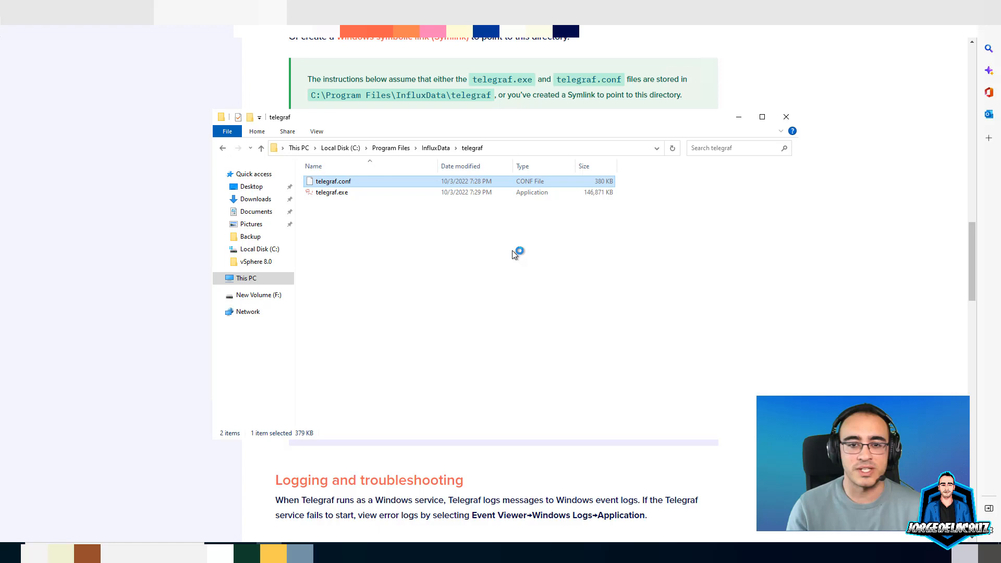
double_click(332, 181)
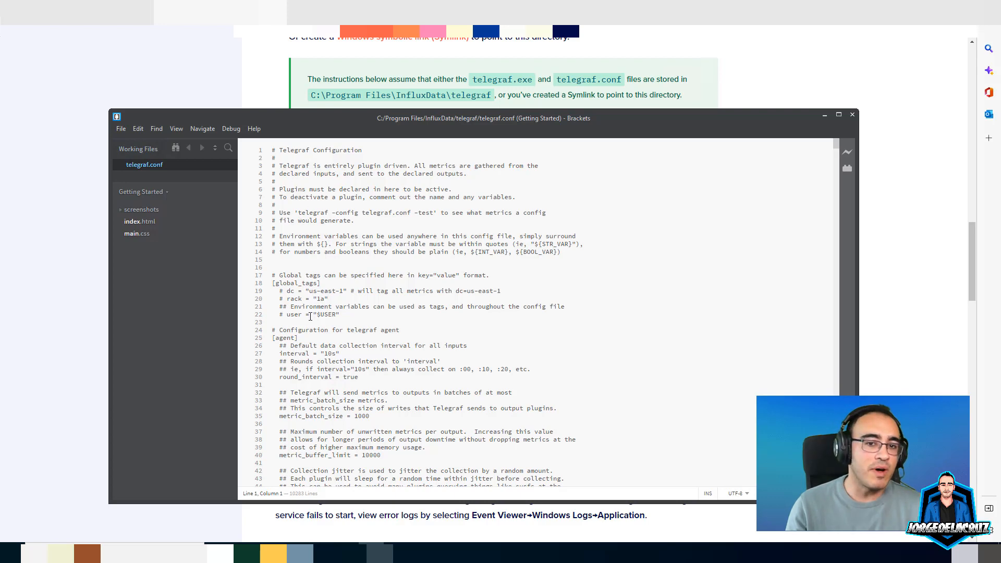
scroll("down", 3)
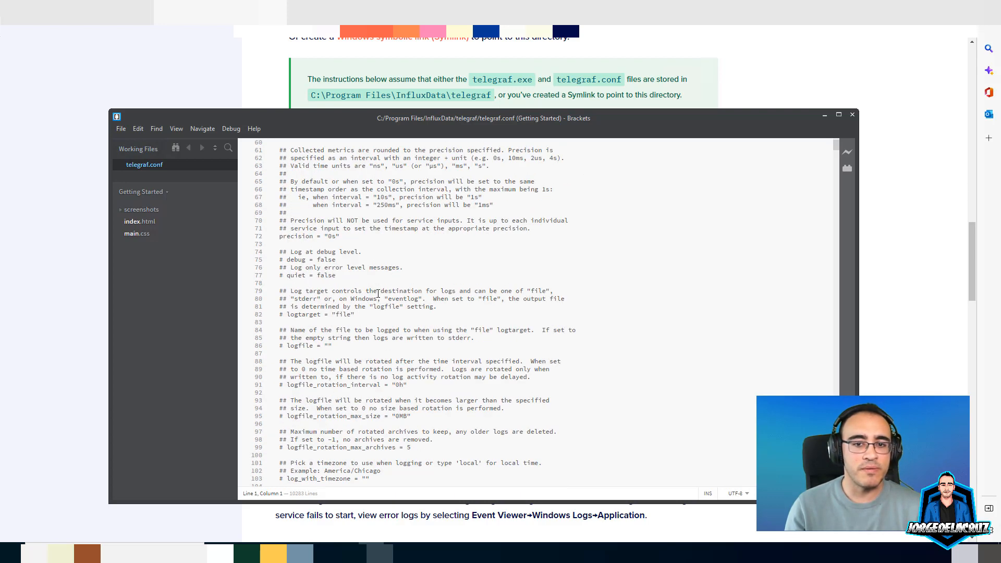
scroll("down", 3)
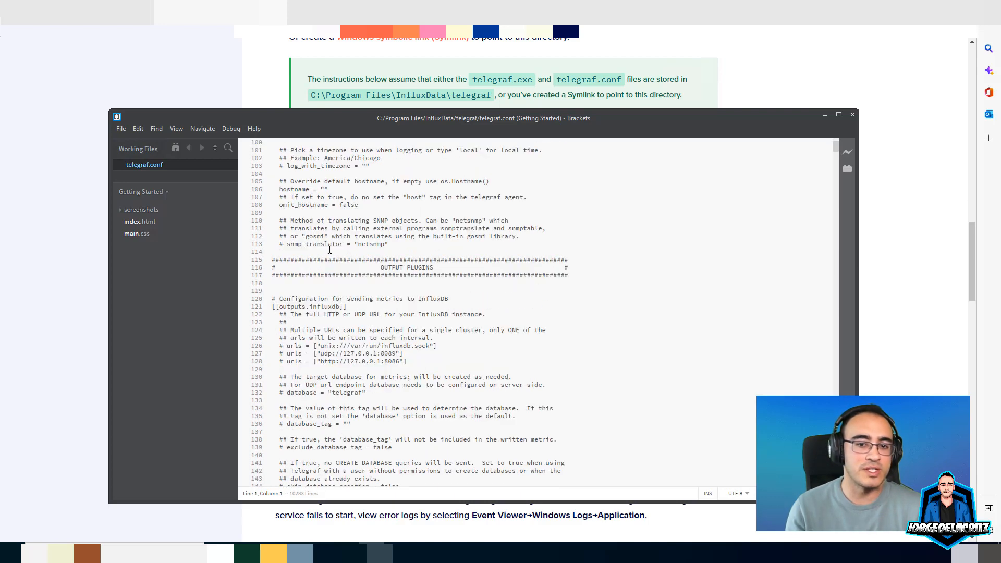
scroll("down", 3)
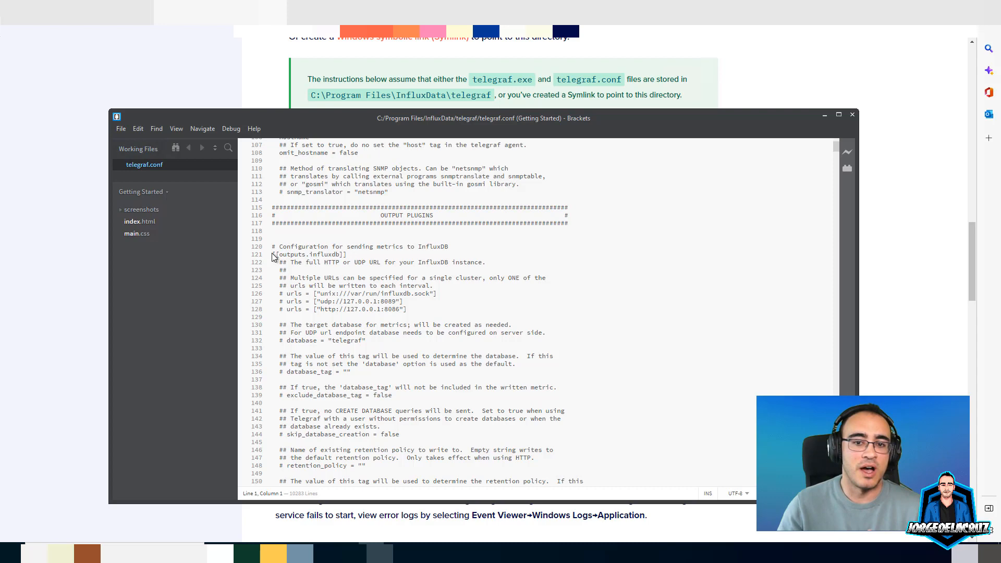
Review the [[outputs.influxdb]] section down to the Windows performance counters input plugin.
left_click(273, 254)
type("#")
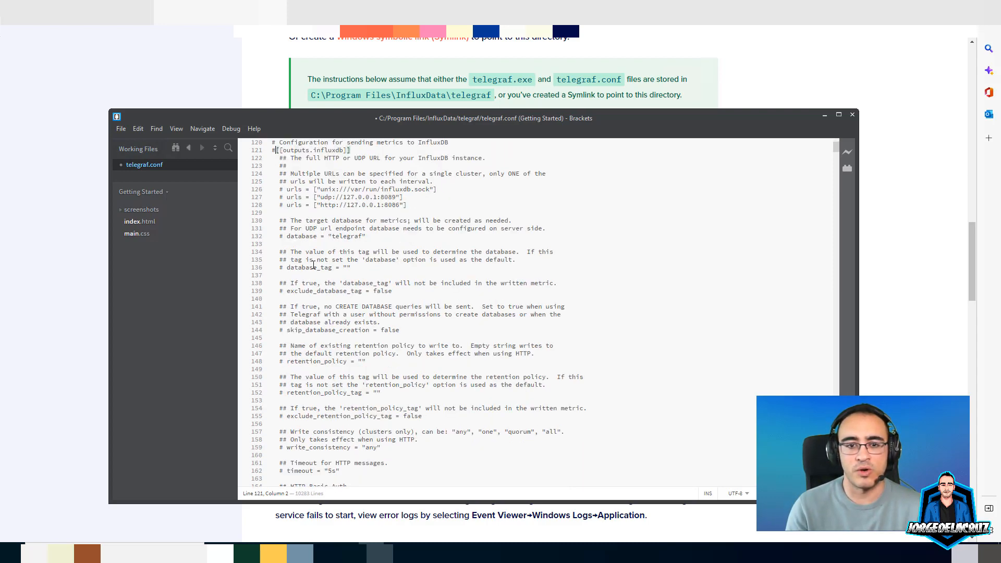
scroll("down", 3)
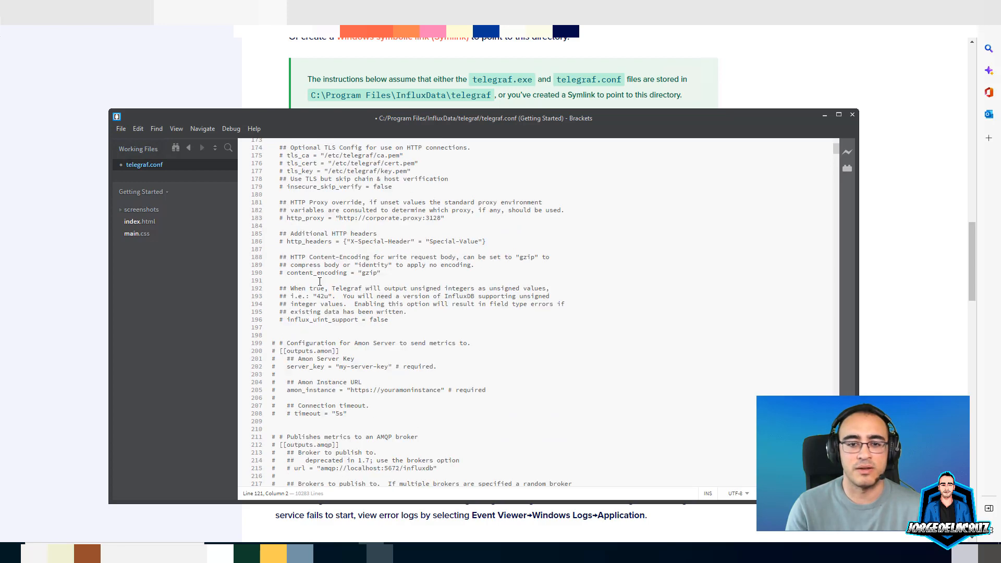
scroll("down", 3)
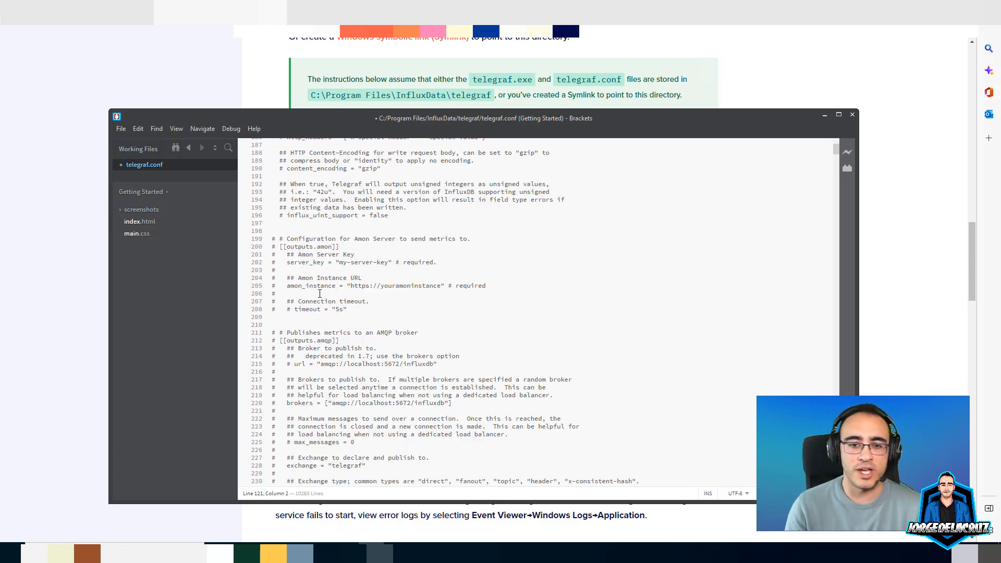
scroll("up", 3)
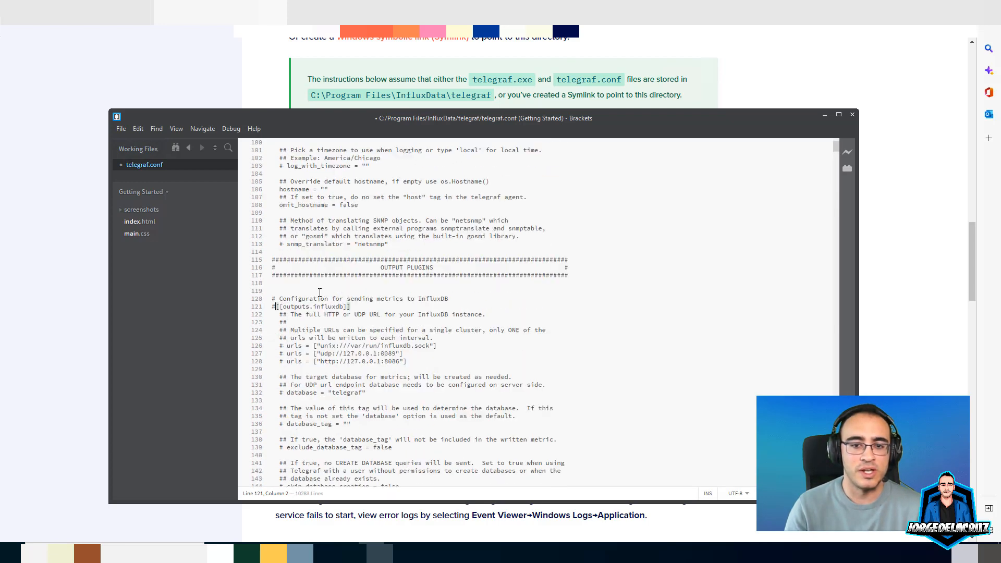
scroll("down", 3)
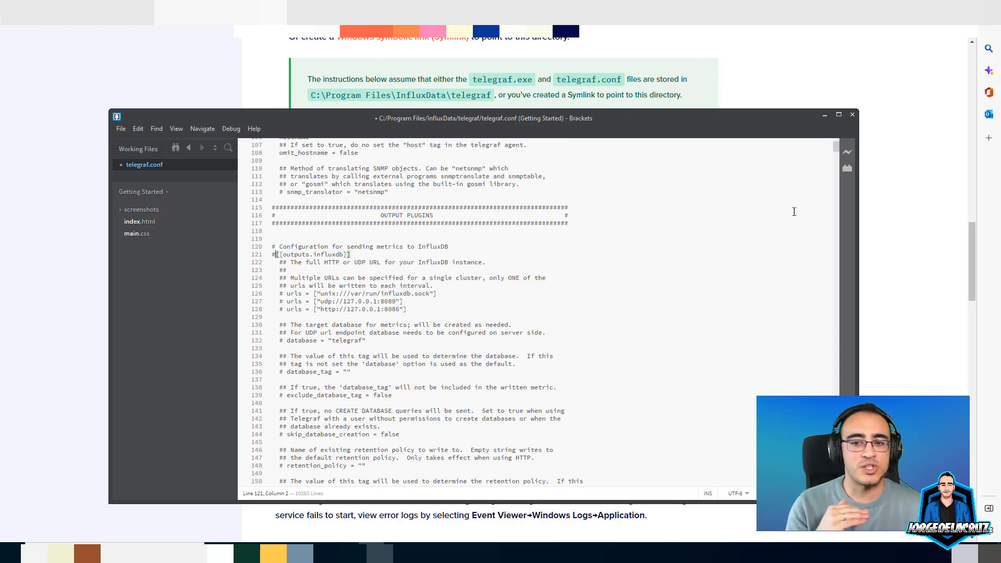
scroll("down", 3)
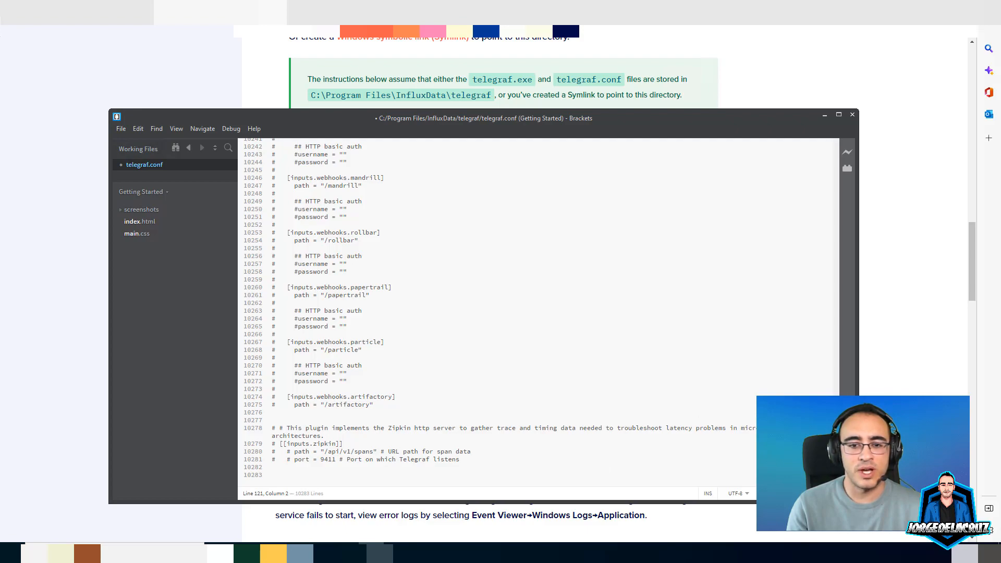
scroll("up", 3)
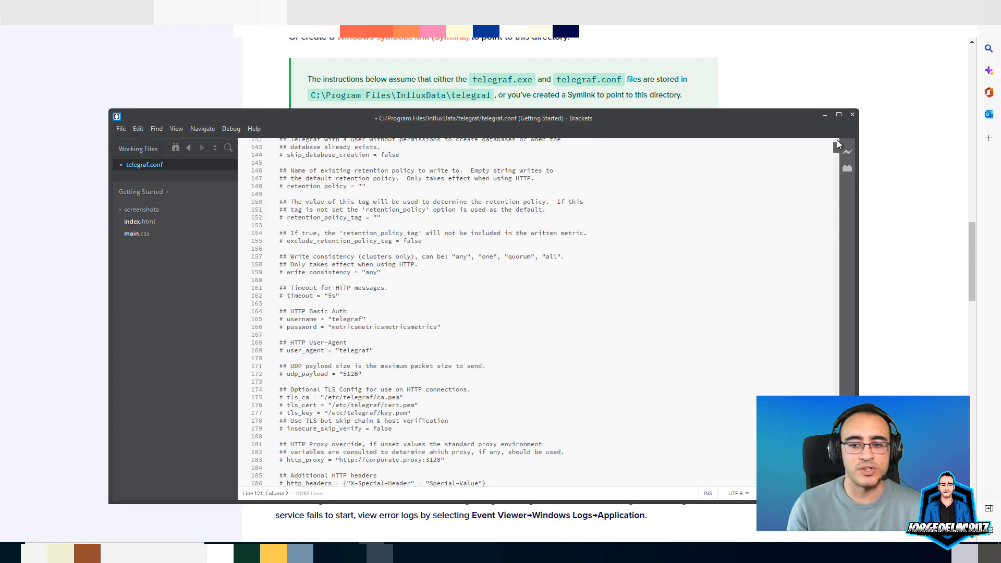
scroll("up", 3)
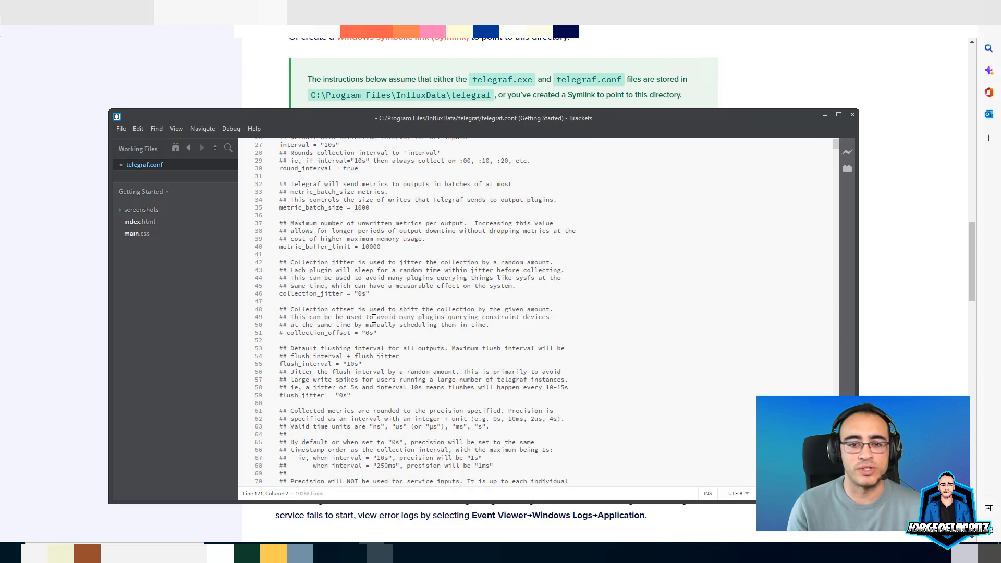
scroll("down", 3)
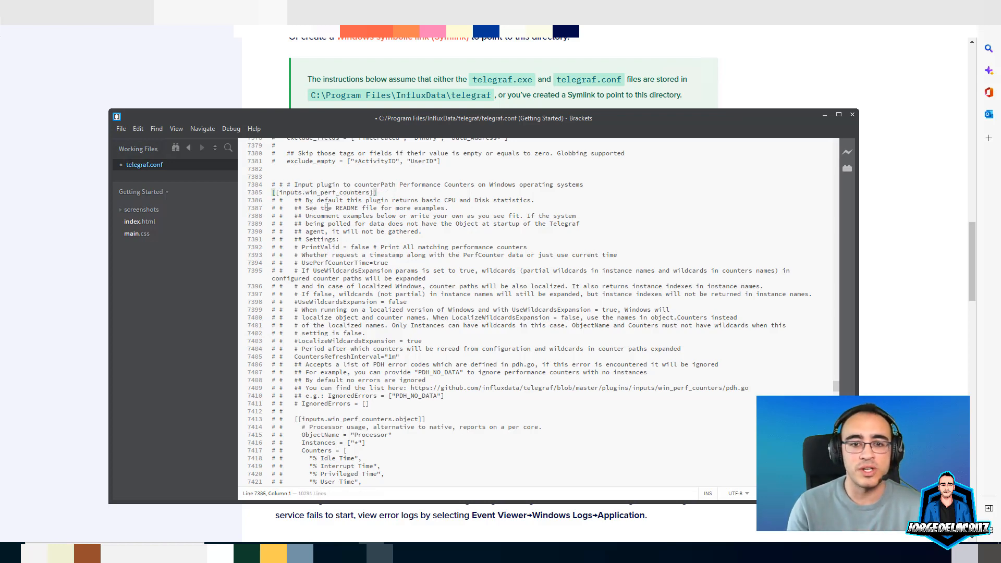
scroll("down", 3)
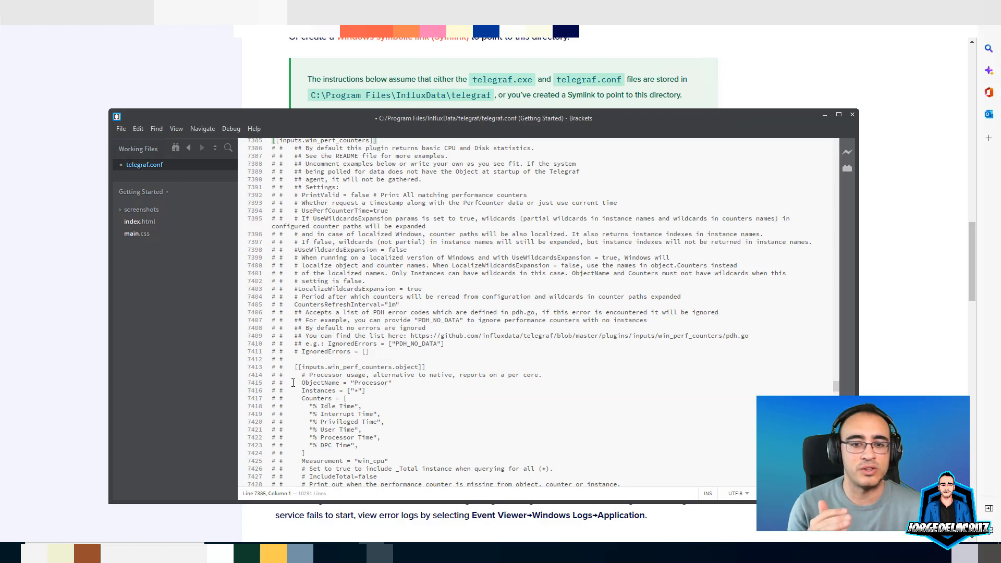
scroll("down", 3)
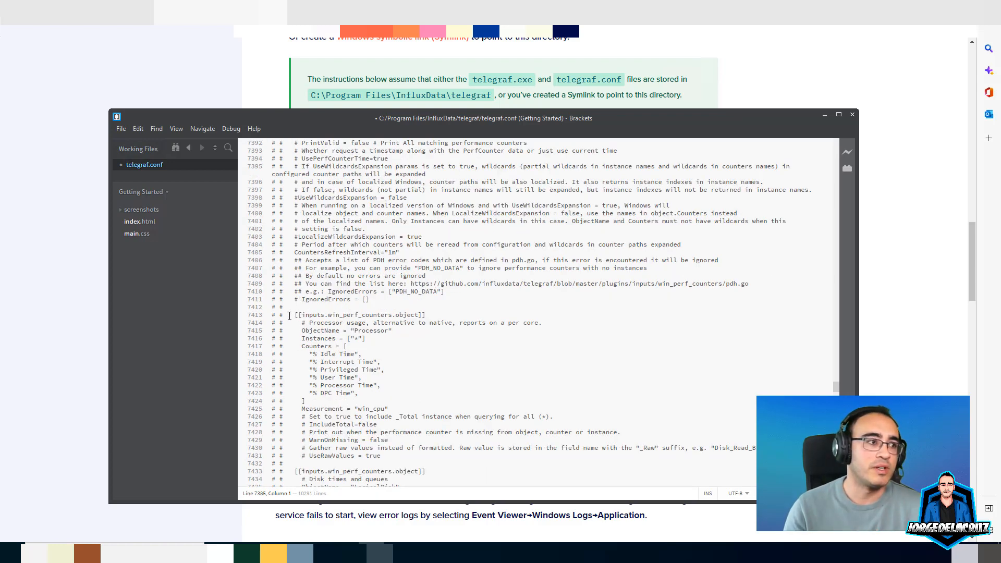
scroll("down", 3)
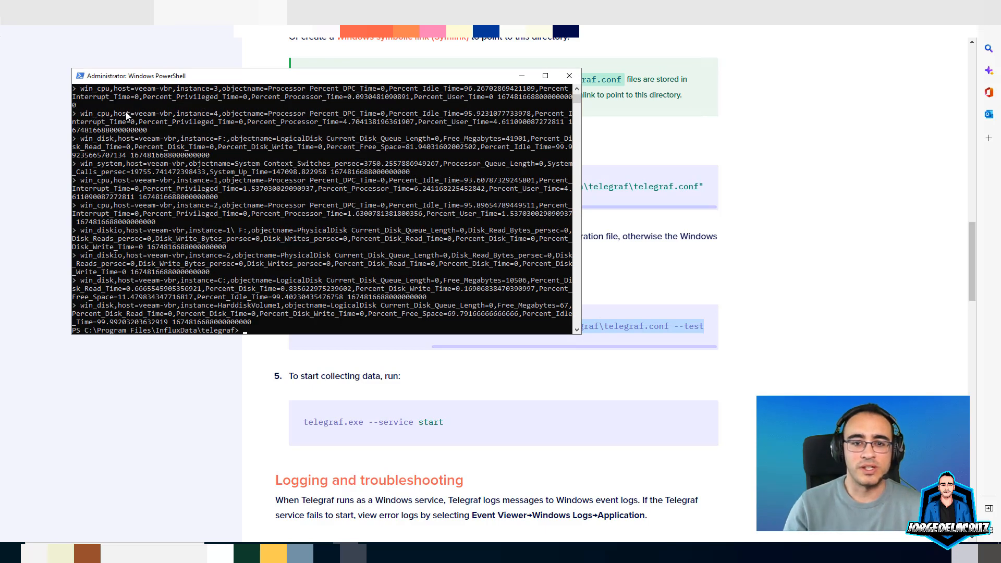
mouse_move(310, 307)
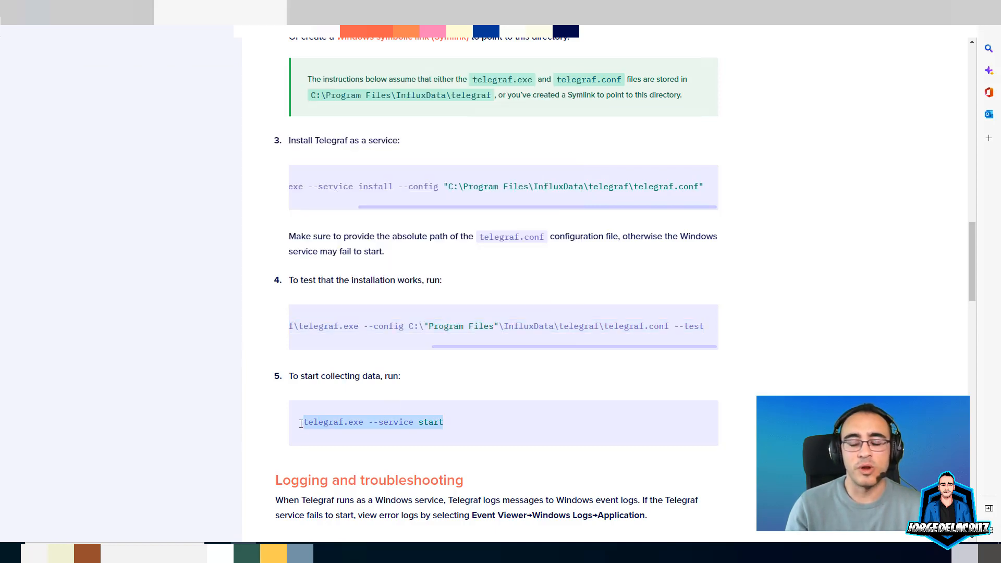
Copy the docs command and run telegraf.exe --service start in PowerShell.
right_click(372, 422)
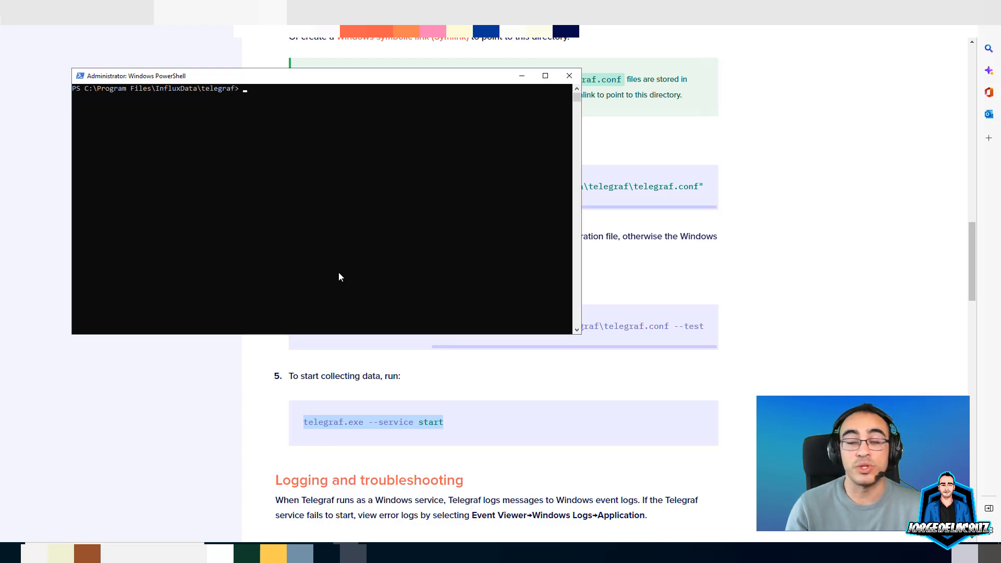
type("telegraf.exe --service start")
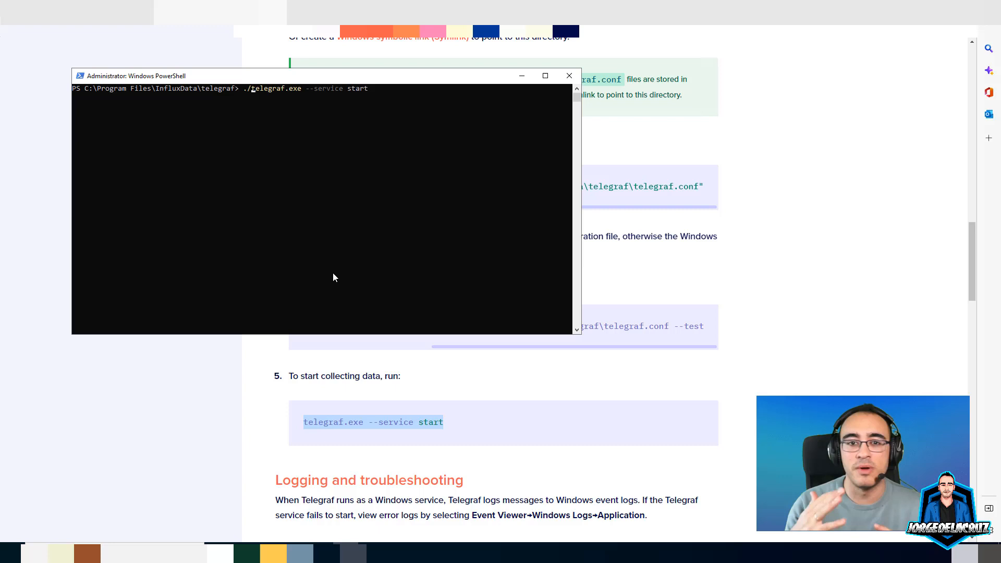
key("Return")
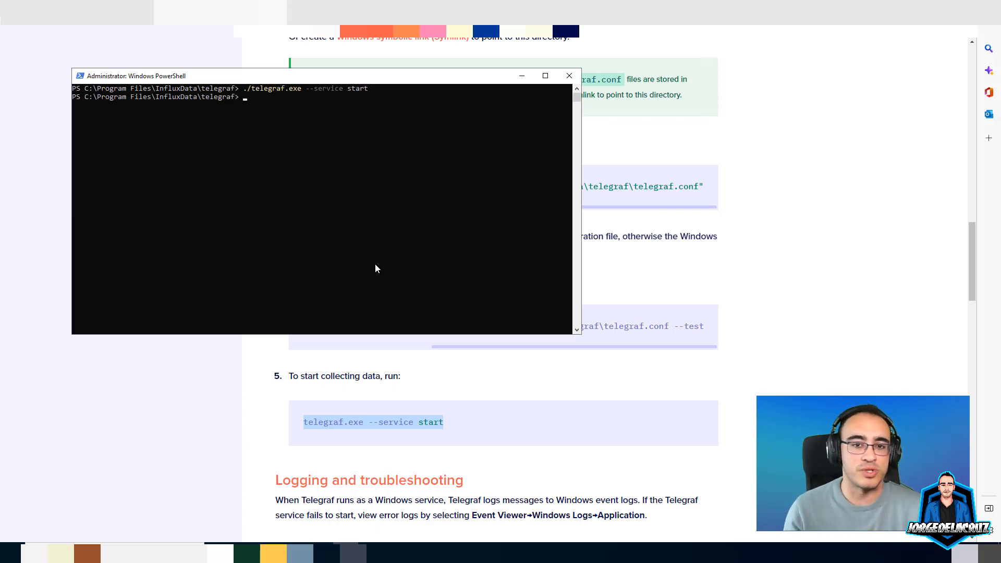
mouse_move(383, 261)
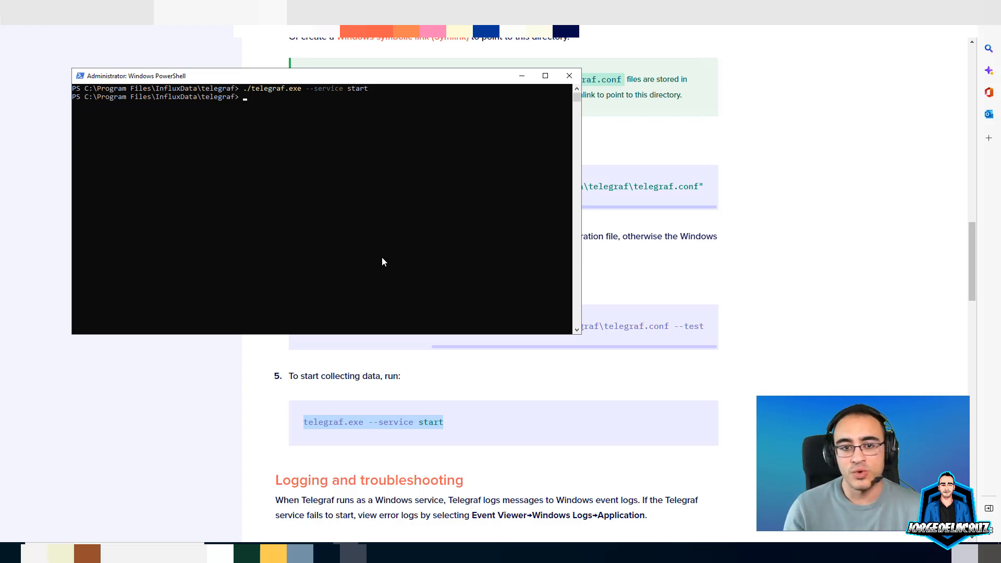
mouse_move(375, 266)
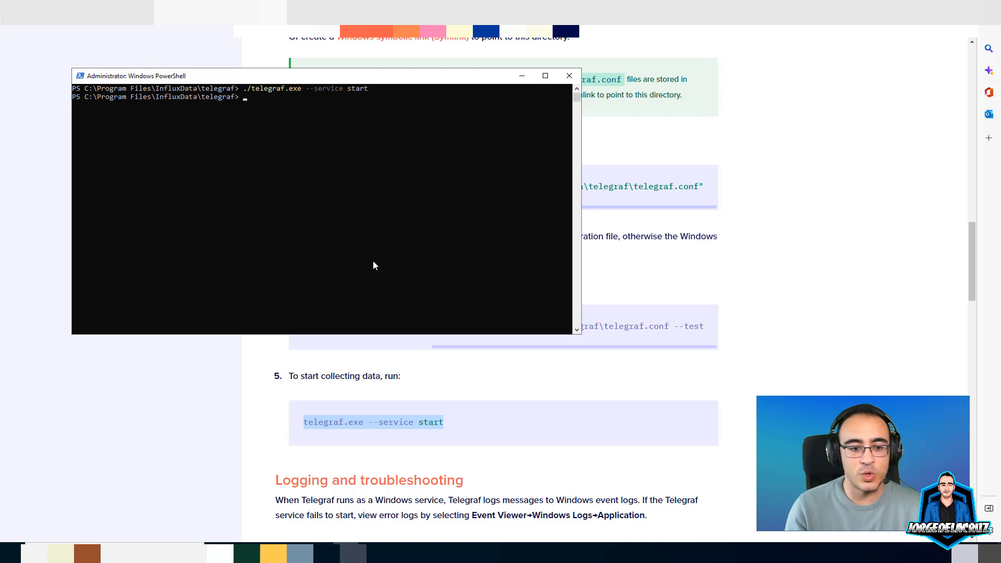
mouse_move(386, 249)
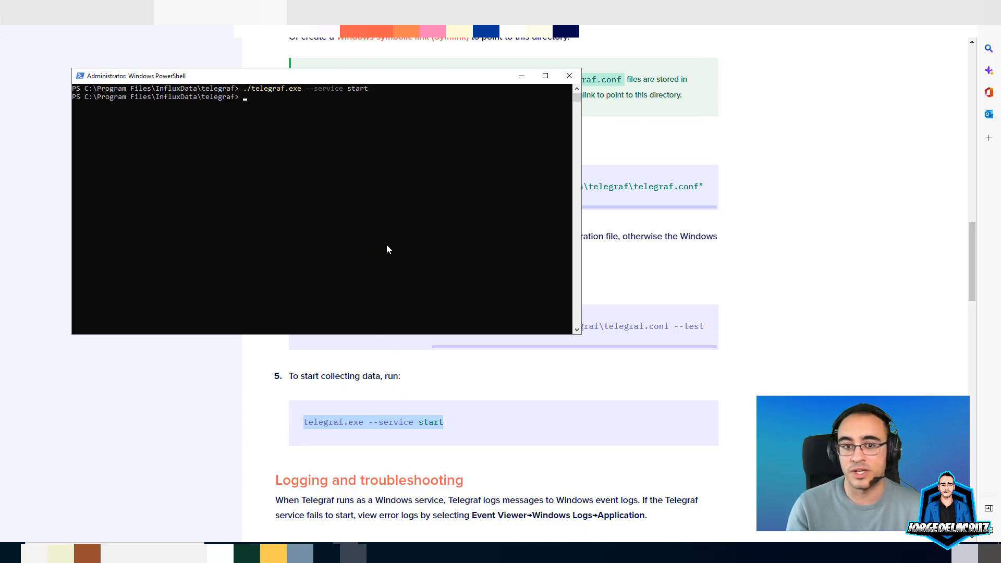
mouse_move(498, 218)
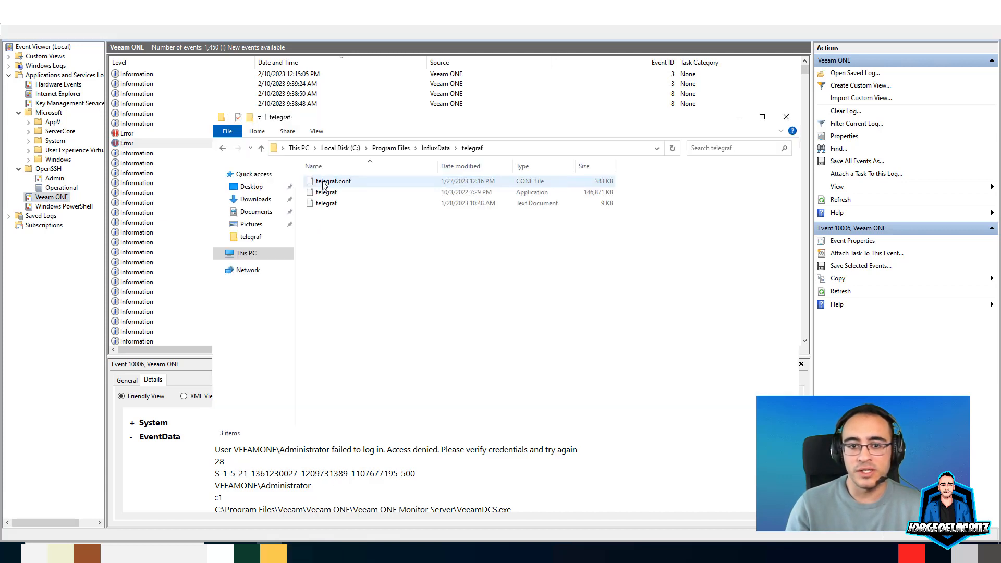
Select telegraf.conf in the telegraf folder and open it with Notepad.
left_click(326, 203)
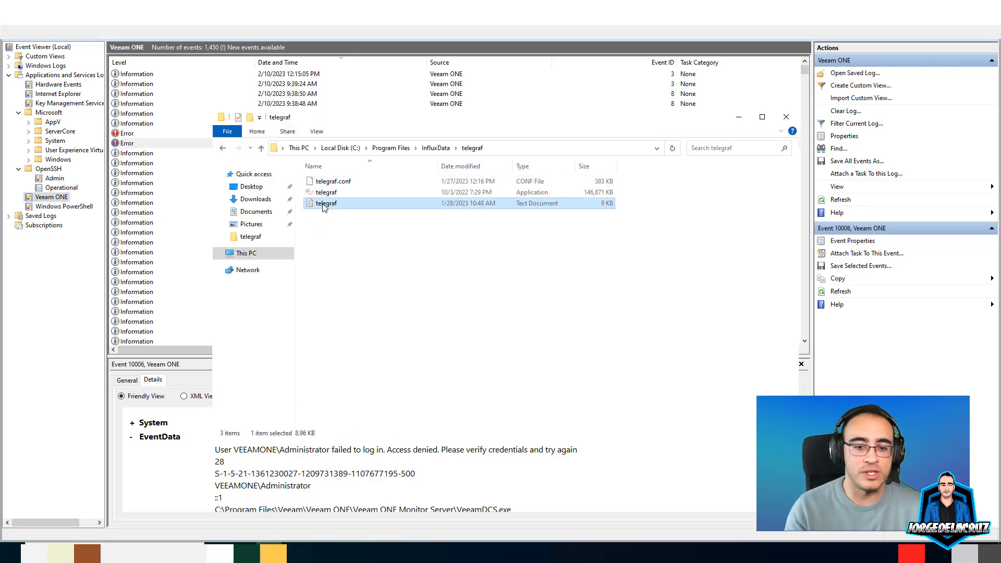
left_click(332, 182)
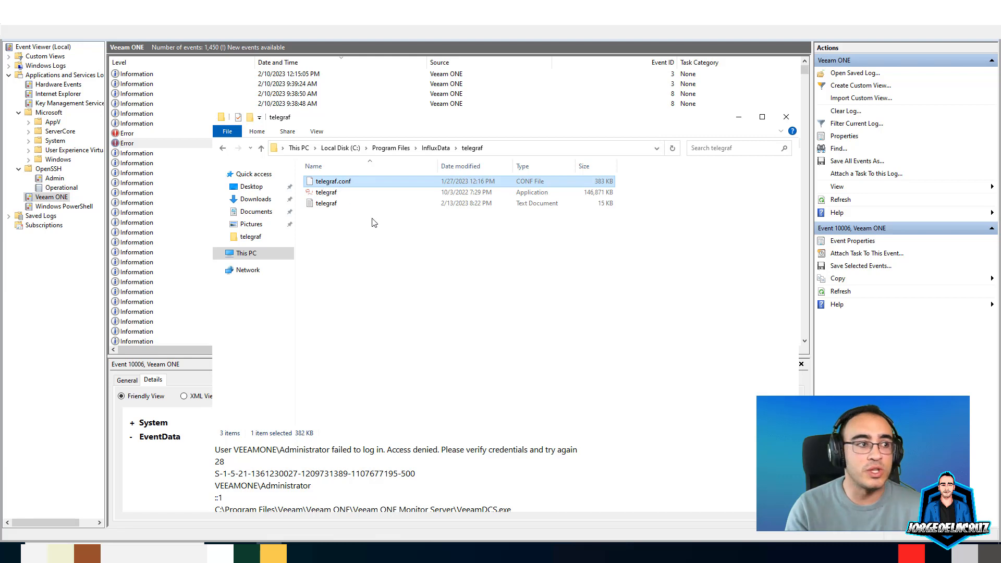
double_click(333, 181)
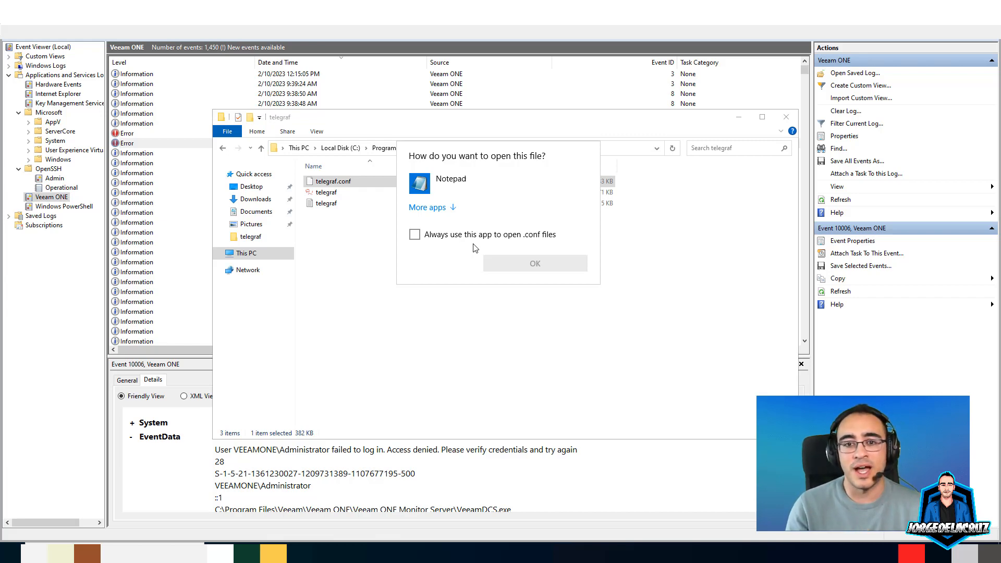
left_click(534, 263)
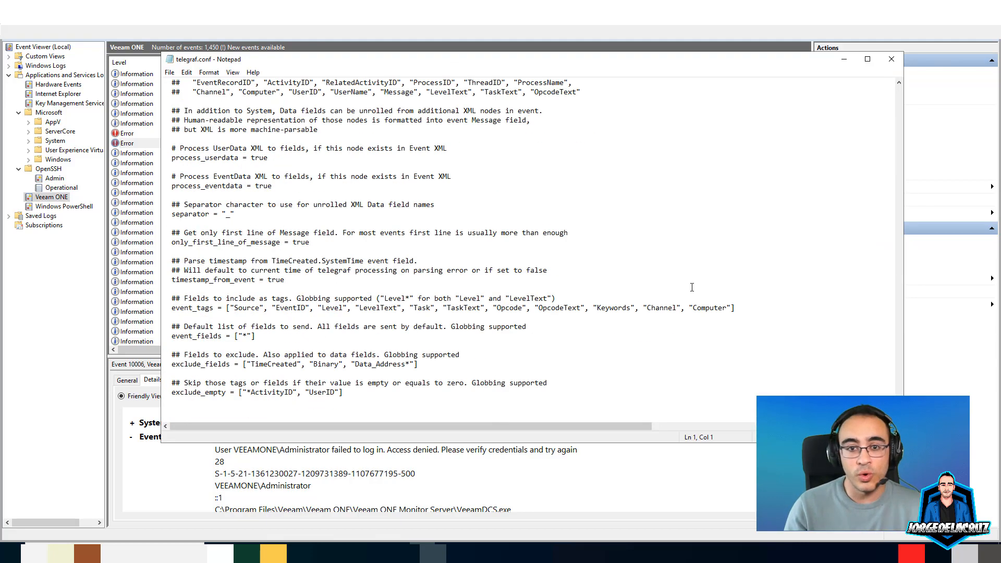
scroll("up", 3)
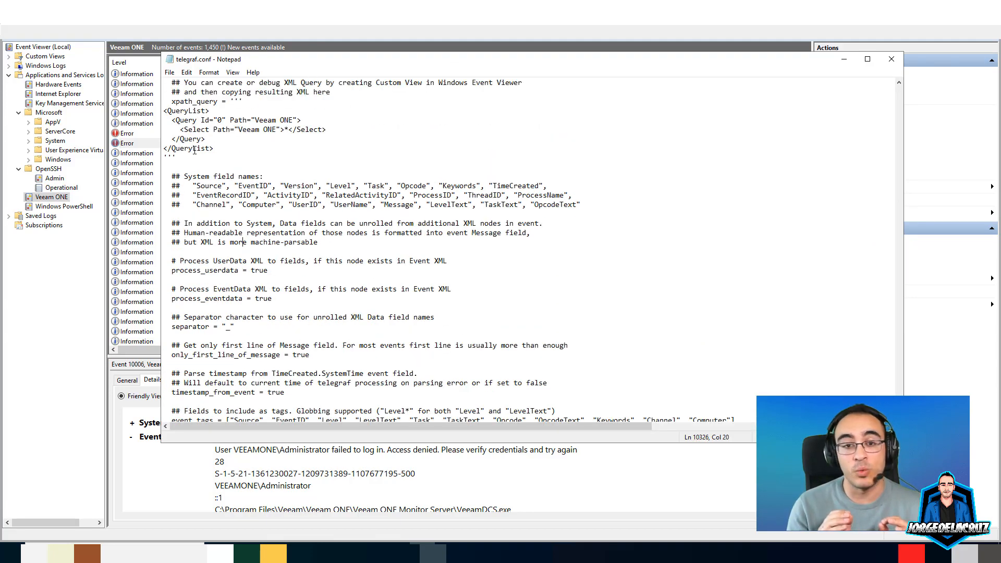
scroll("up", 3)
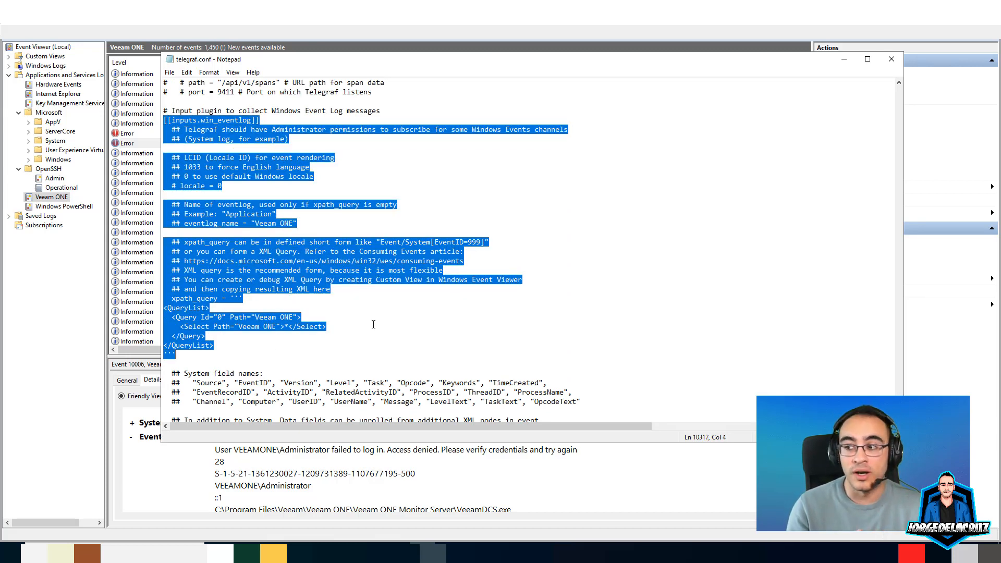
scroll("down", 3)
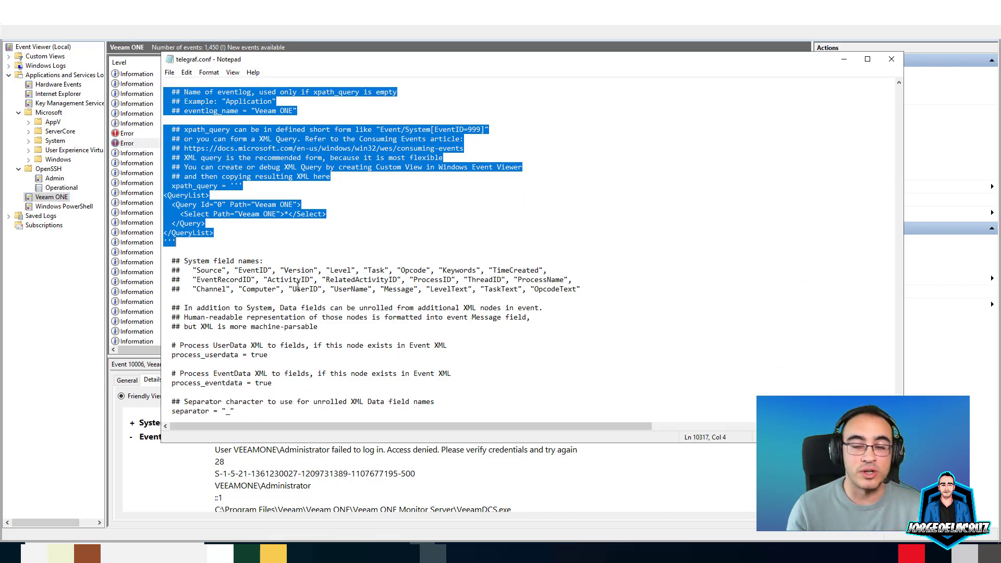
scroll("down", 3)
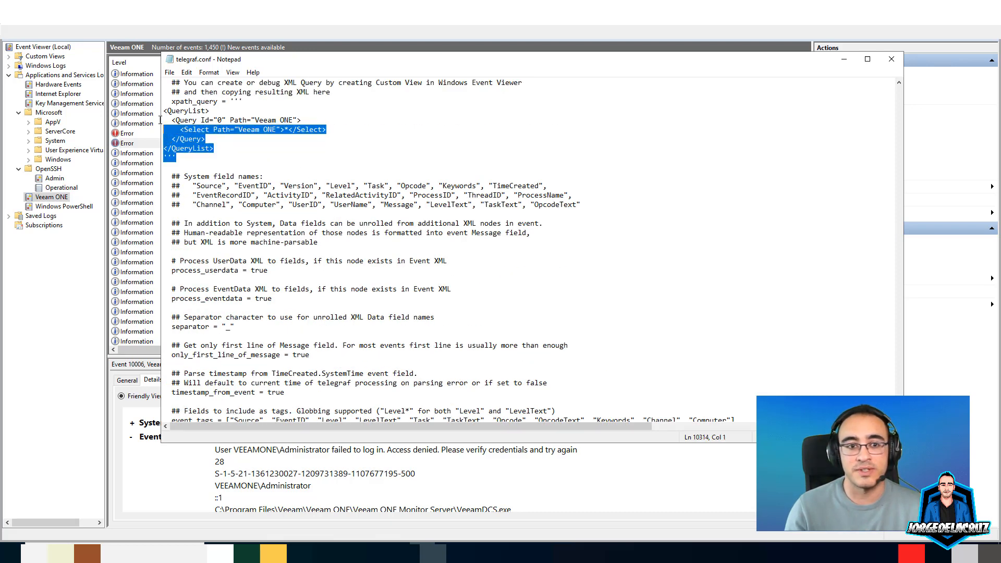
left_click(253, 120)
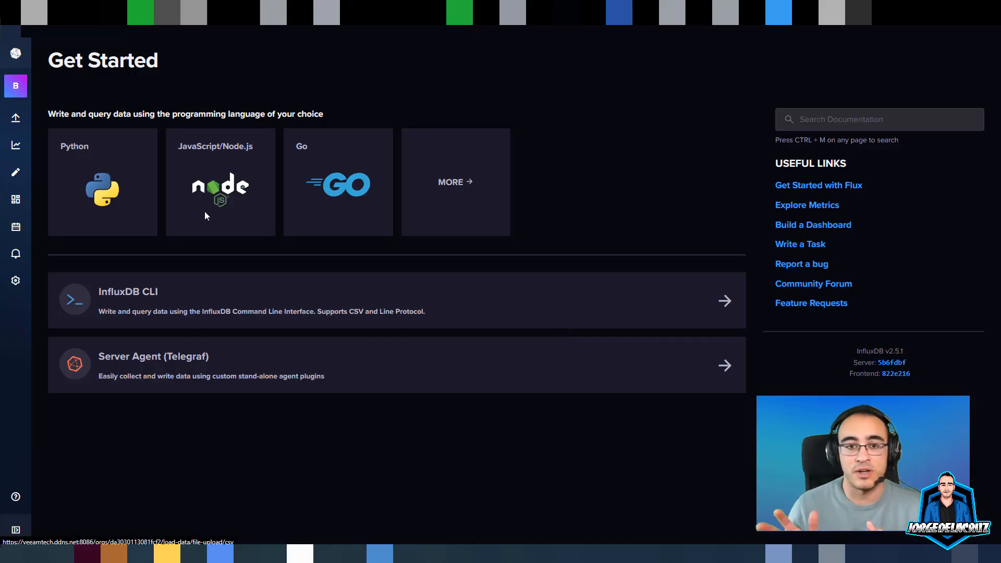
mouse_move(15, 146)
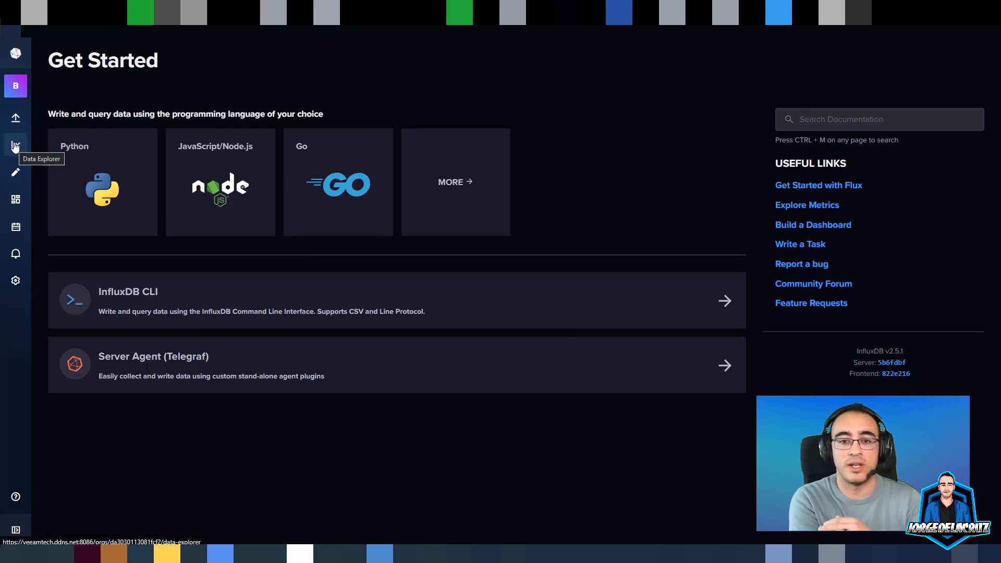
Query the telegraf bucket for win_cpu, host veeam-vbr, all Percent fields, and graph it.
left_click(15, 146)
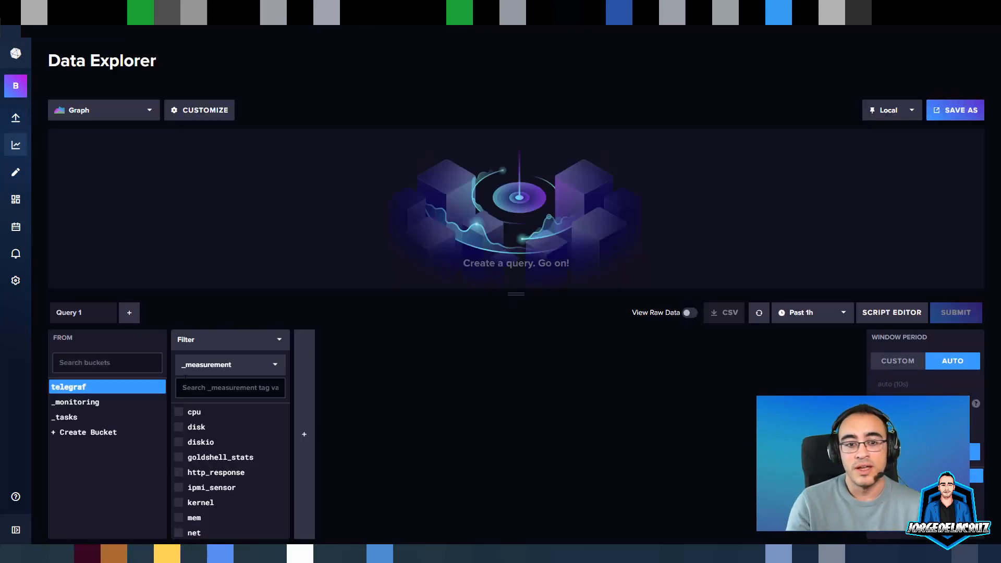
type("win")
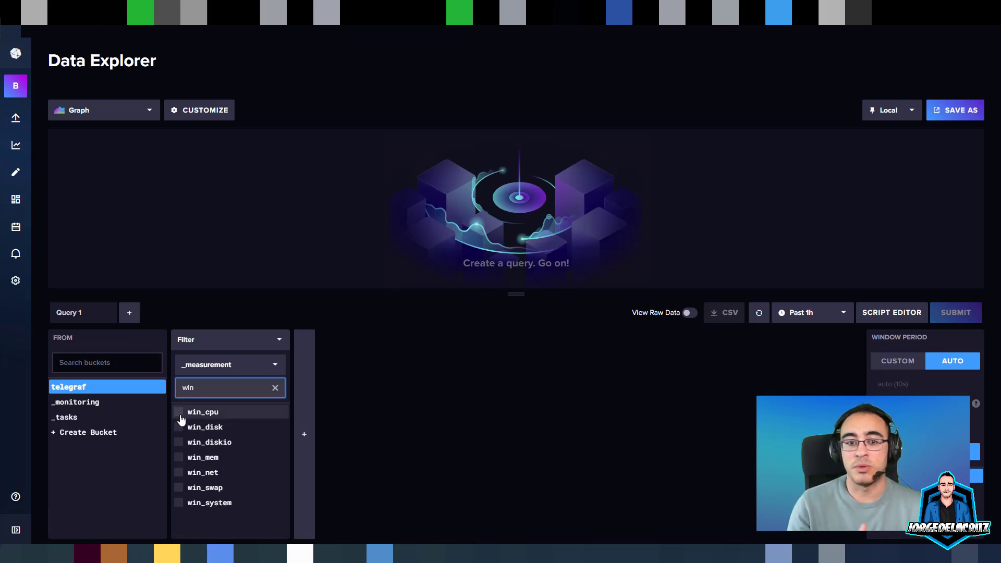
left_click(202, 412)
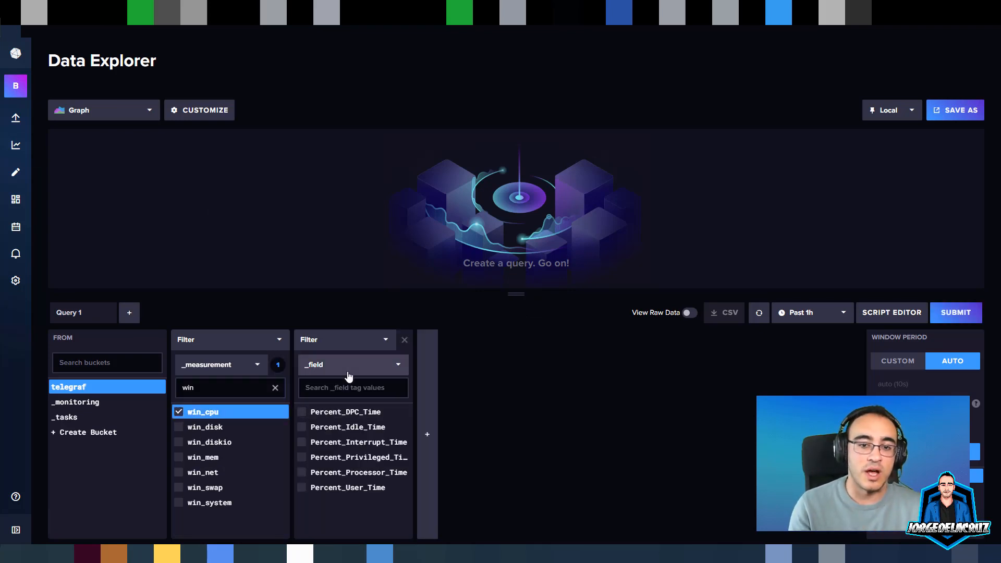
left_click(352, 364)
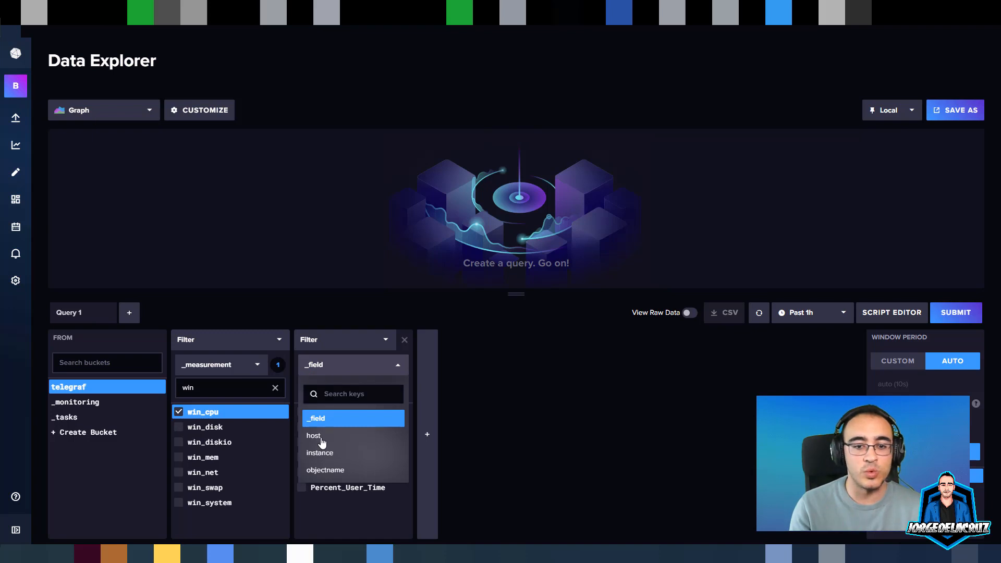
left_click(313, 435)
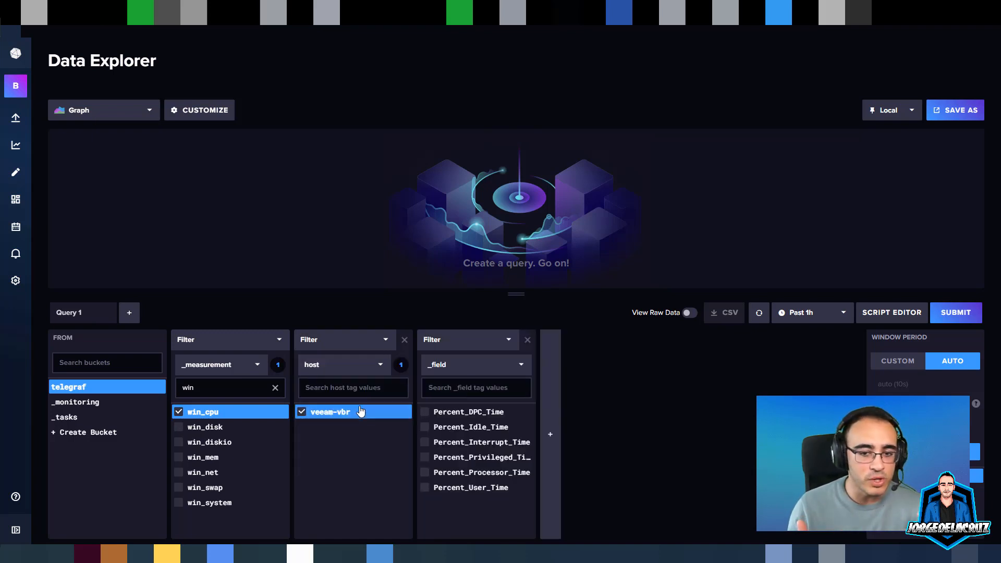
left_click(470, 427)
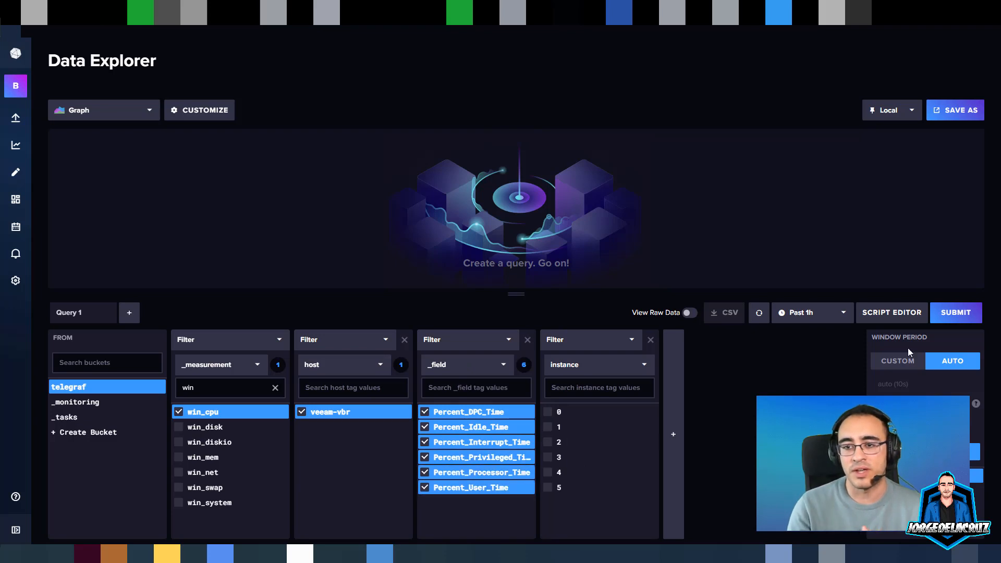
left_click(955, 312)
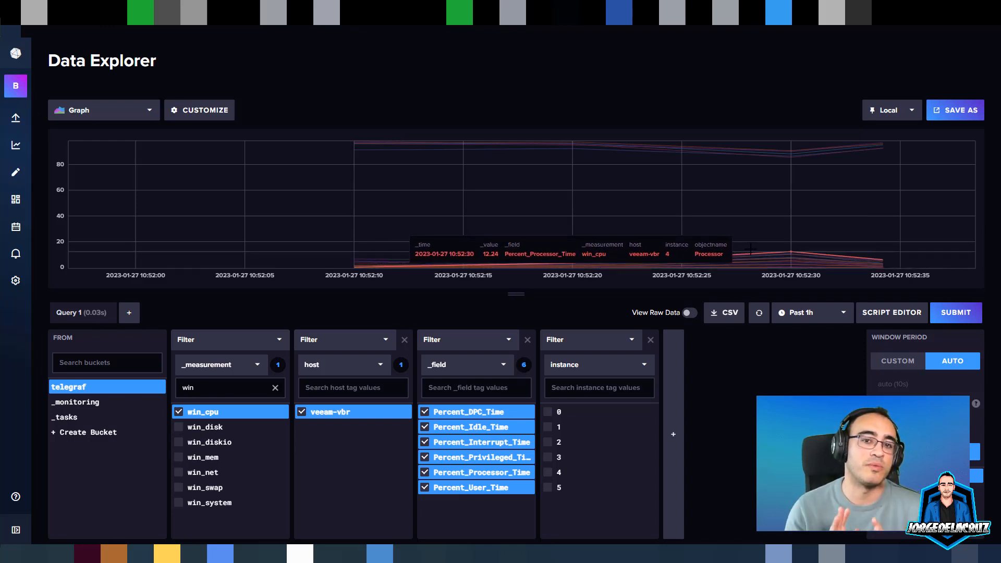
mouse_move(561, 244)
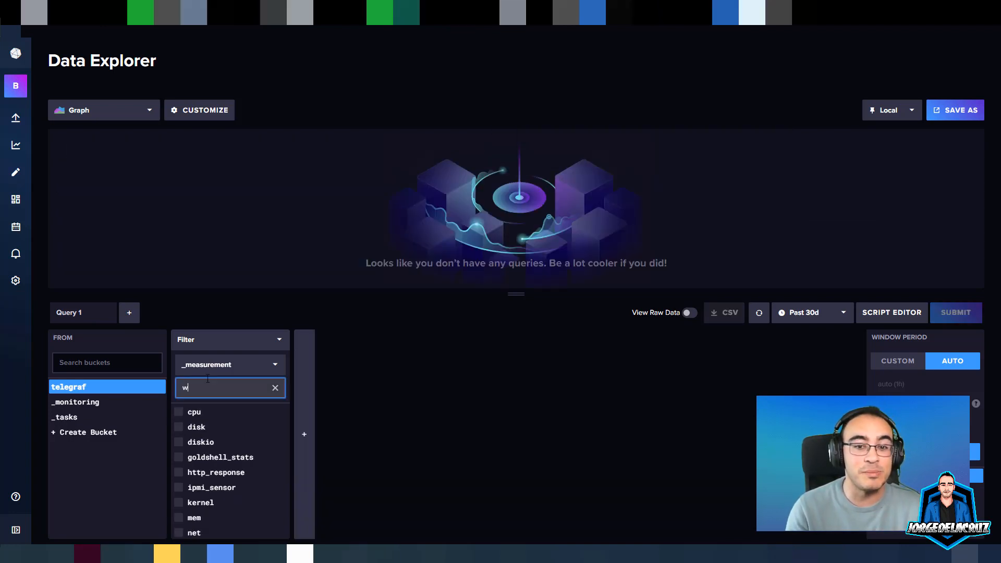
Select win_eventlog and browse its EventID, Keywords, LevelText and OpcodeText tag values.
type("in")
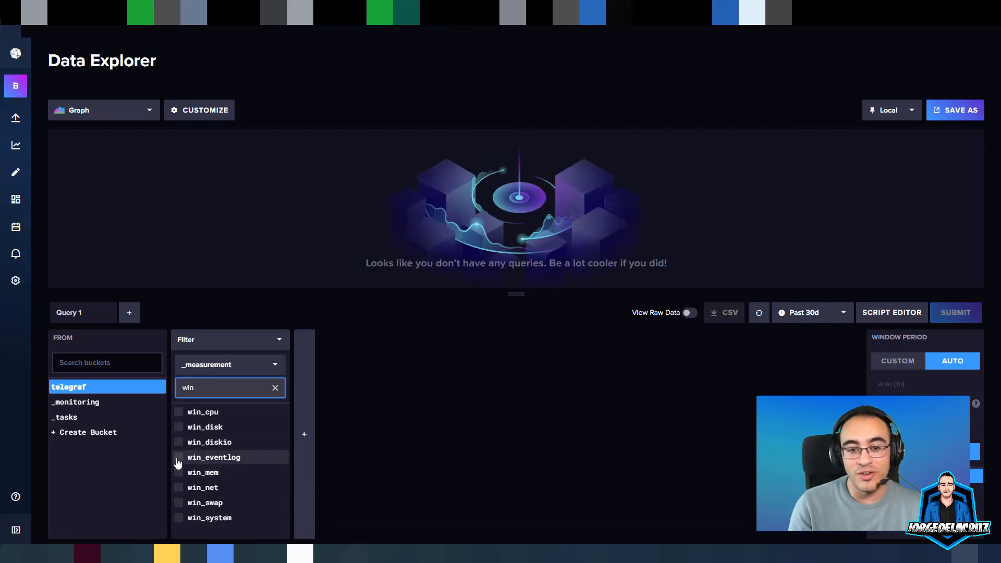
left_click(213, 458)
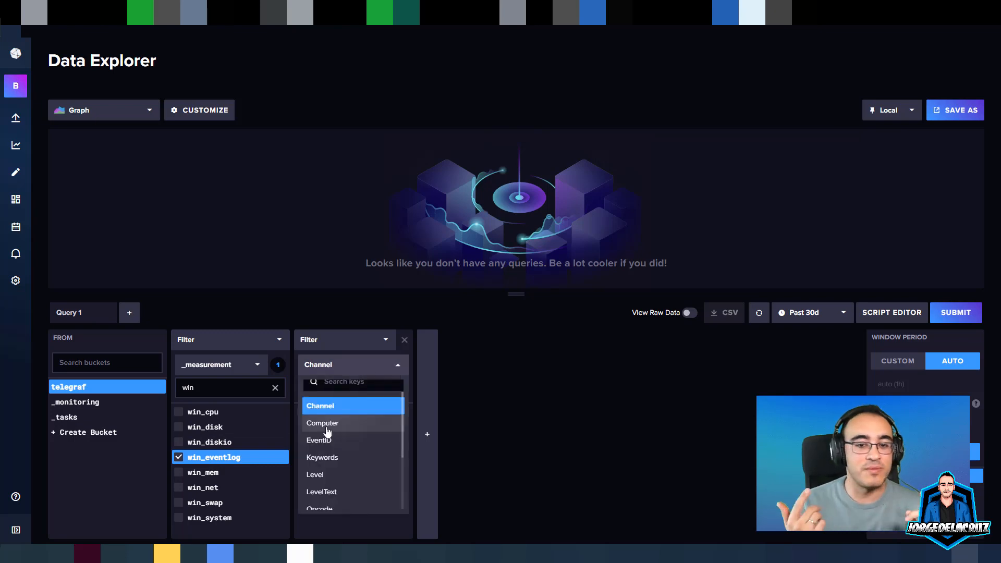
left_click(319, 441)
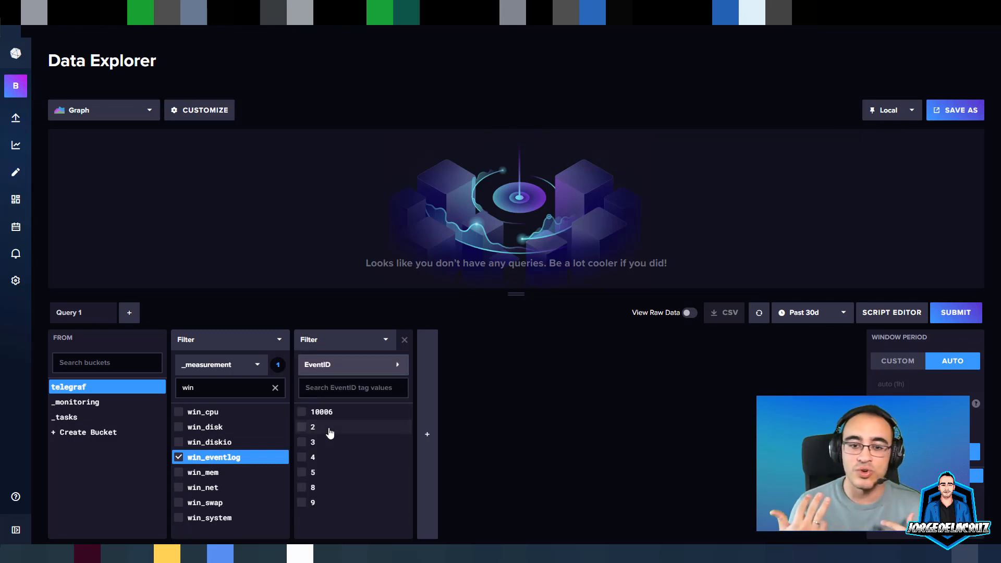
left_click(352, 364)
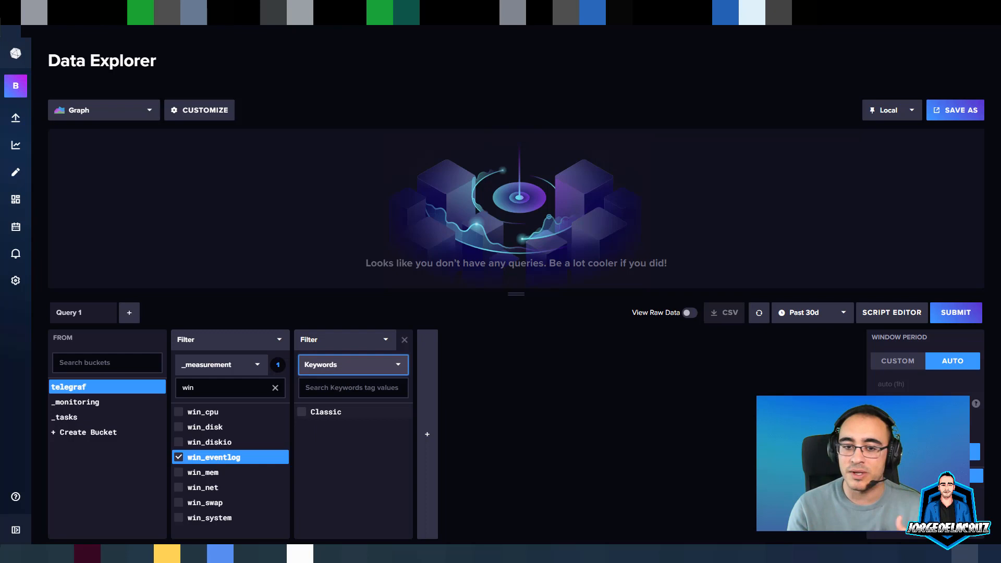
left_click(353, 365)
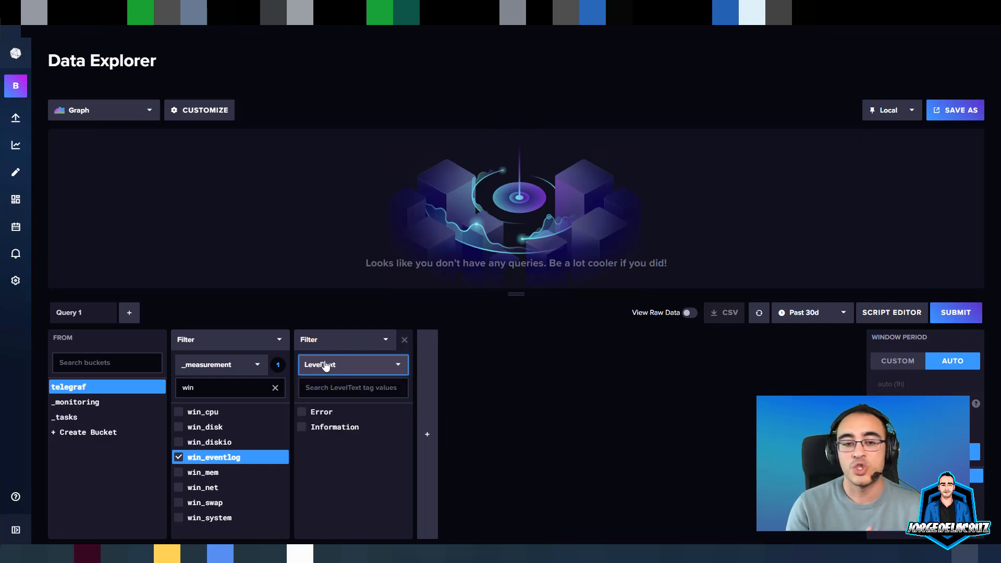
left_click(353, 364)
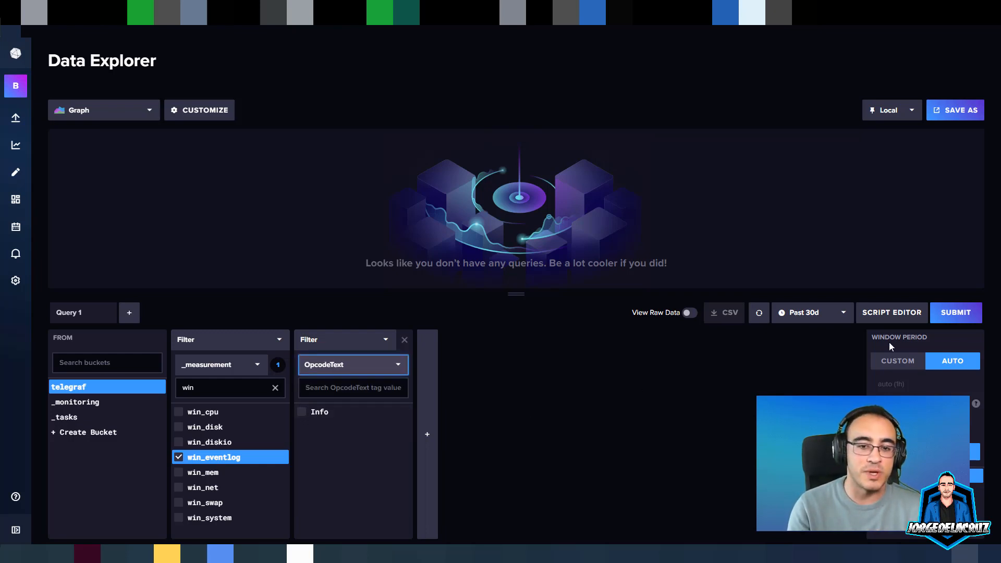
left_click(890, 312)
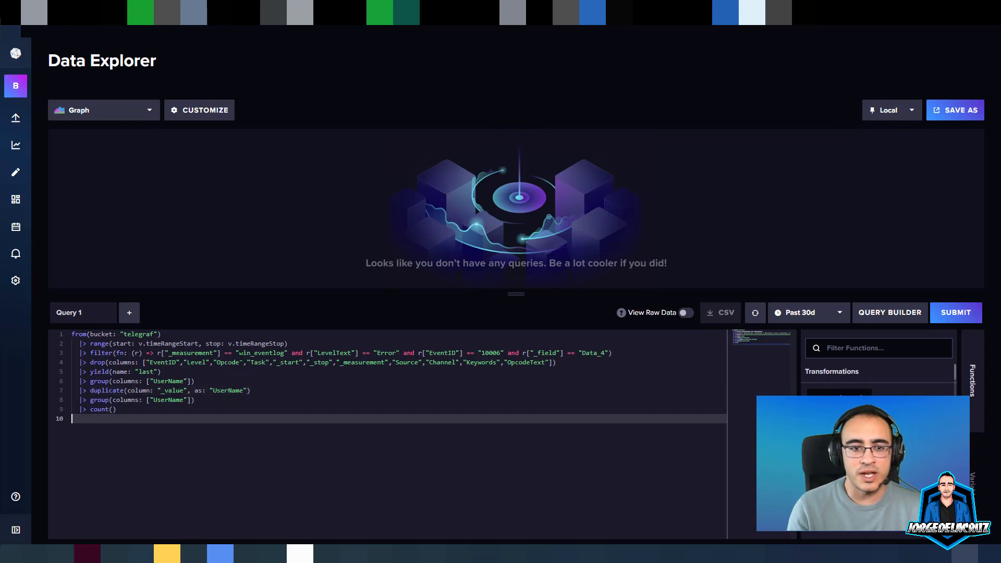
Submit the event 10006 UserName count query and switch the visualization from Graph to Table.
left_click(955, 313)
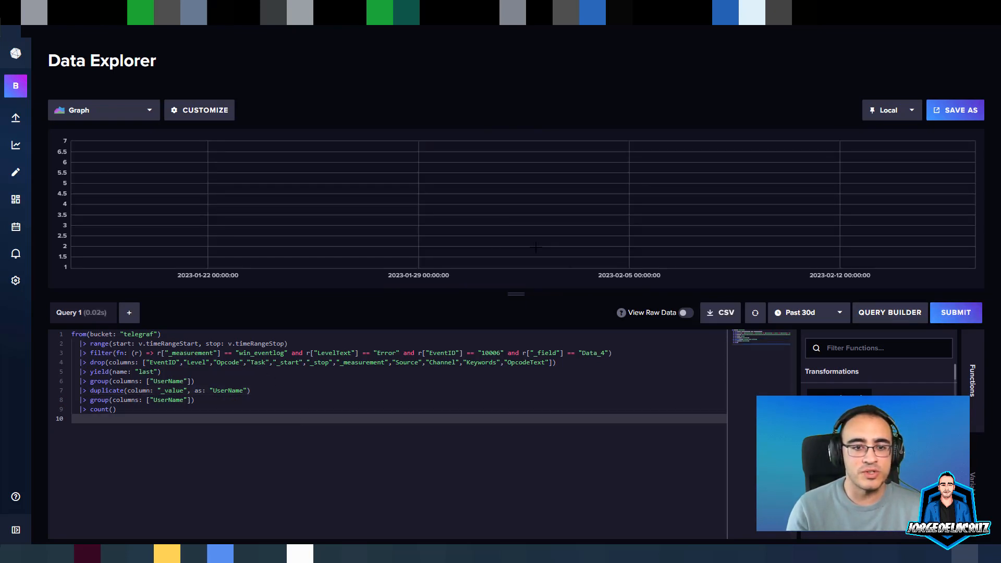
left_click(102, 110)
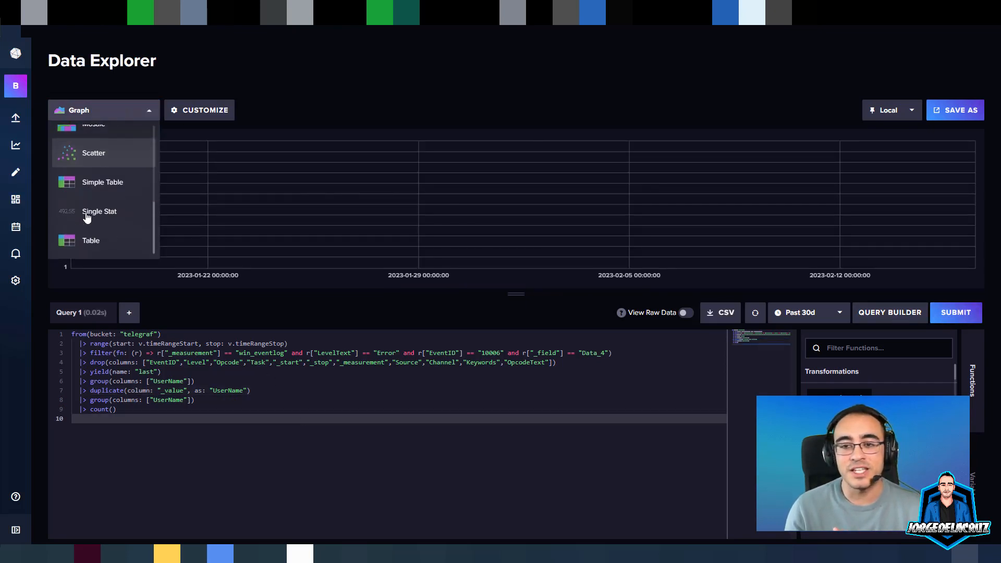
left_click(91, 240)
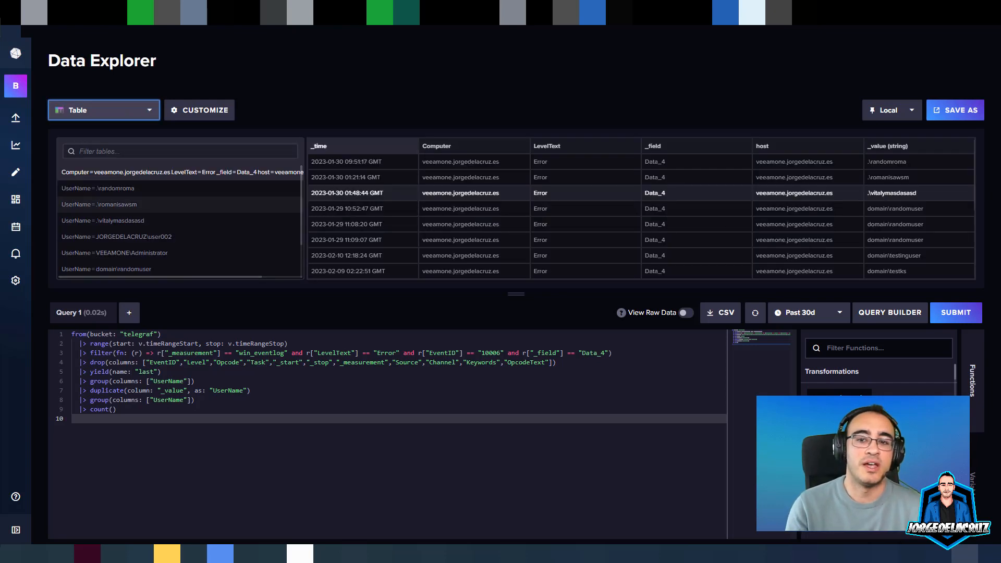
mouse_move(868, 263)
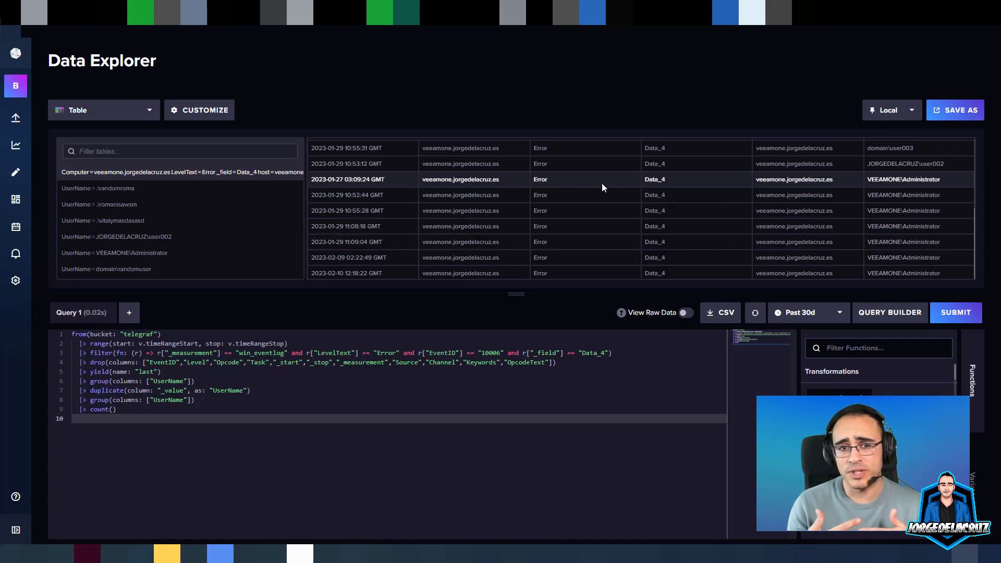
mouse_move(597, 107)
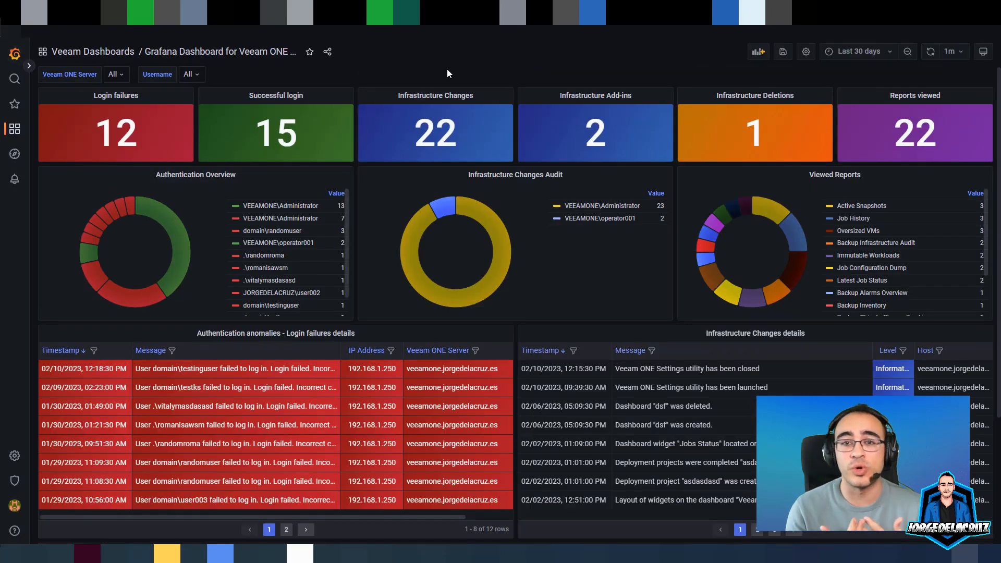
mouse_move(349, 83)
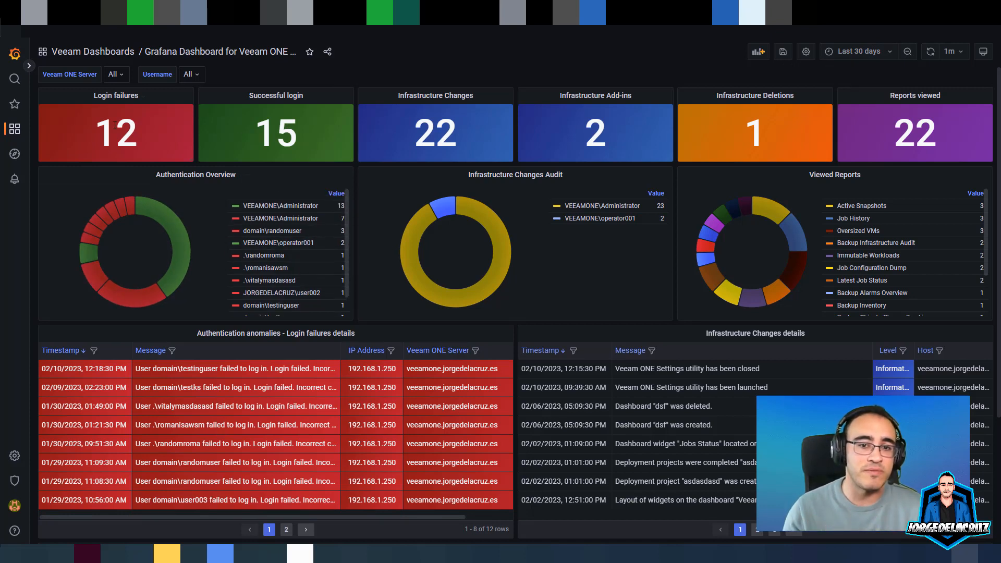
mouse_move(332, 127)
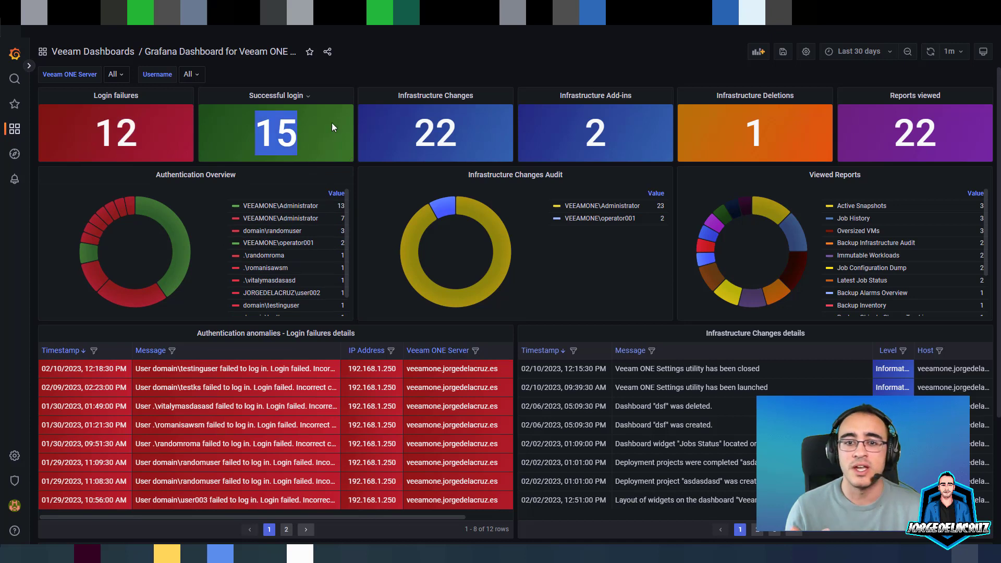
mouse_move(649, 134)
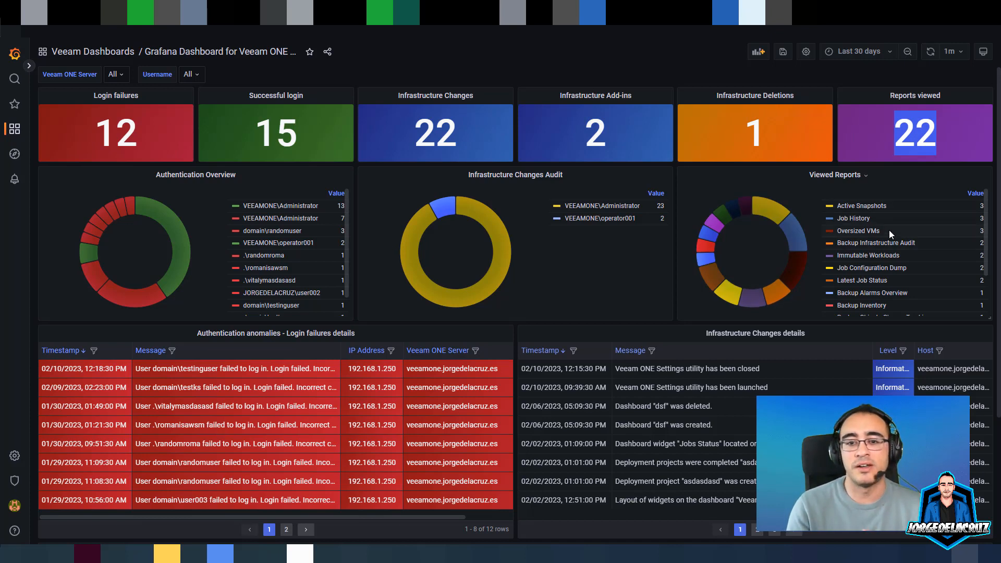
mouse_move(525, 169)
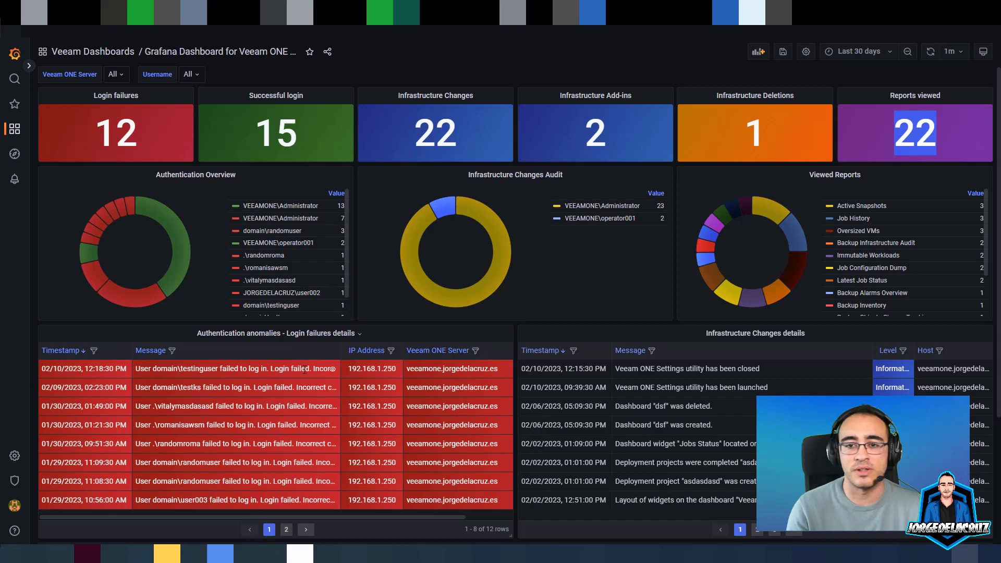
Inspect a login failure message's full value on the Veeam ONE dashboard, then close it.
left_click(234, 368)
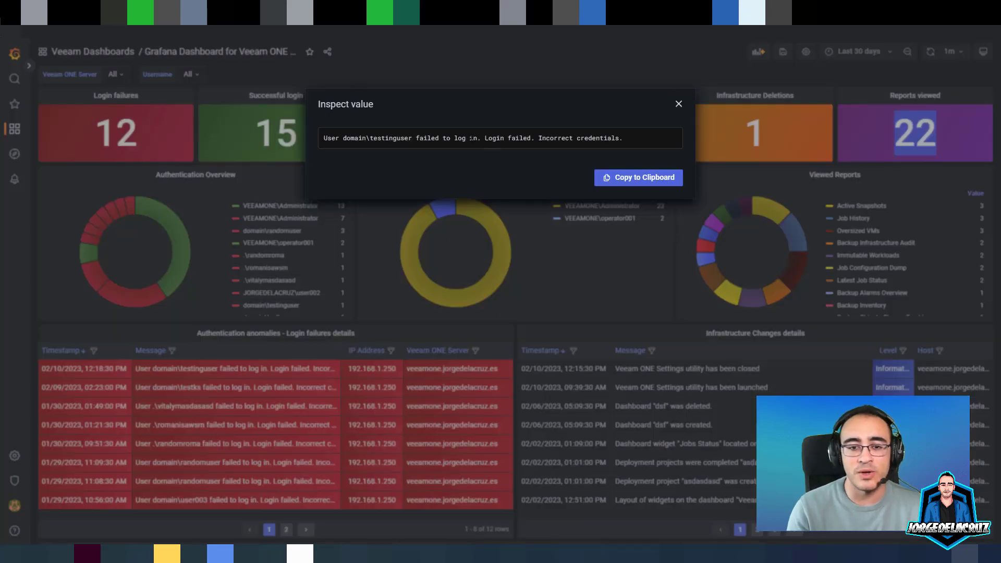
left_click(678, 103)
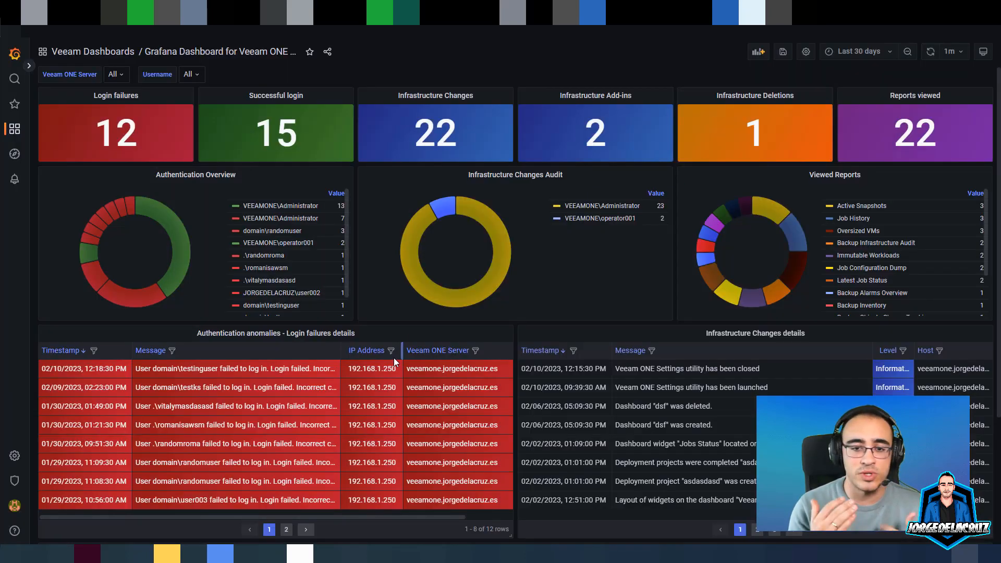
Show page 2 of login failures and page 3 of infrastructure changes.
scroll("down", 3)
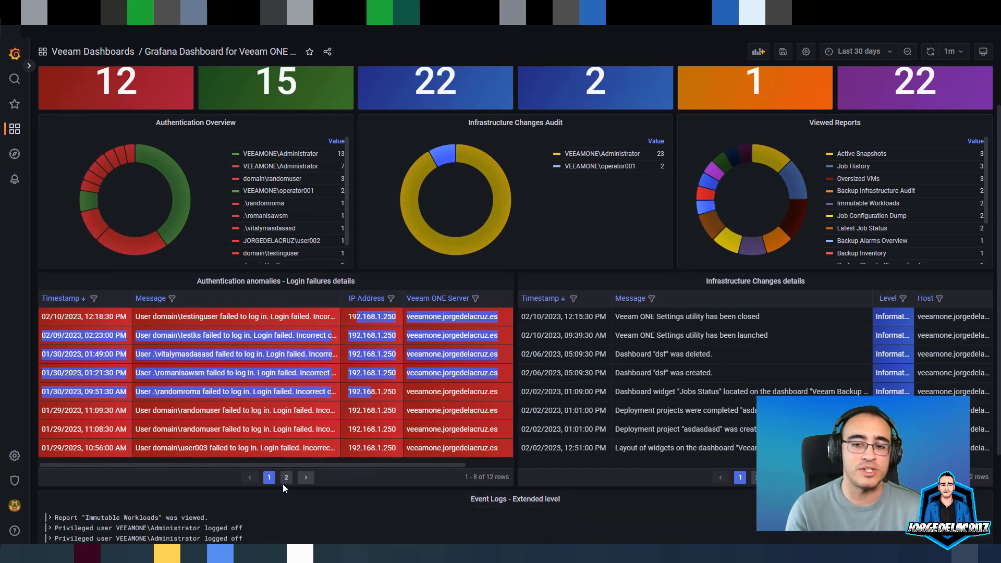
left_click(287, 477)
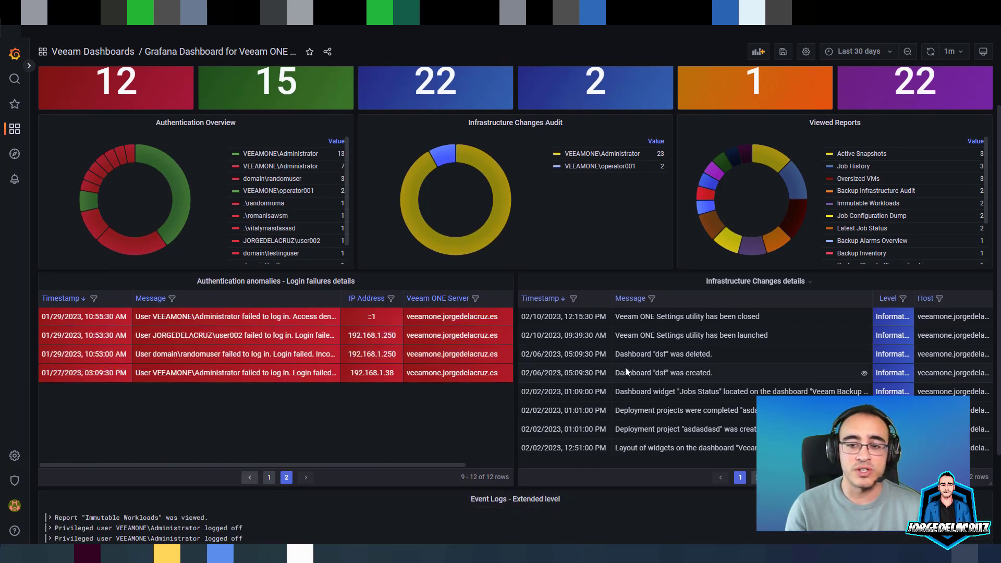
mouse_move(856, 373)
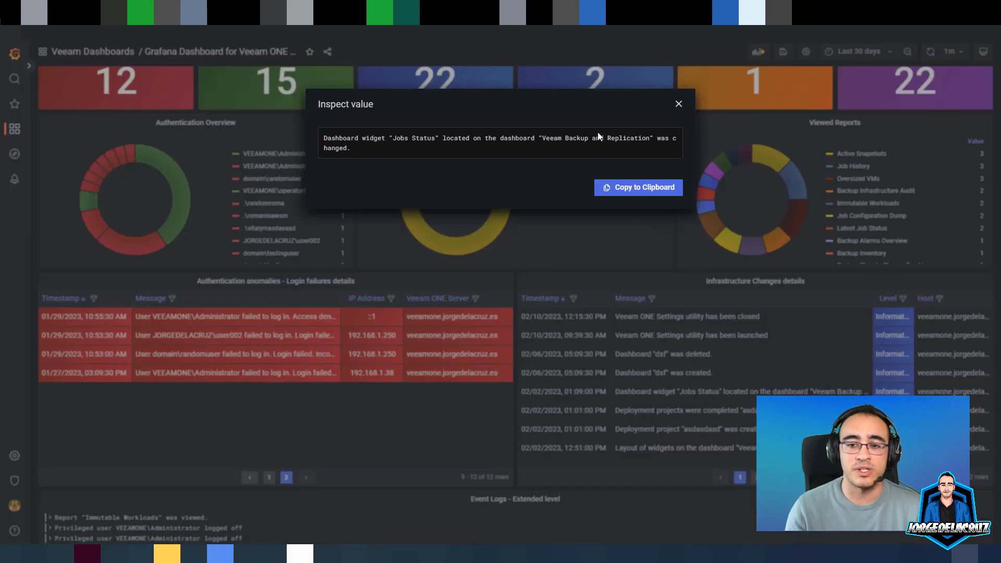
left_click(678, 103)
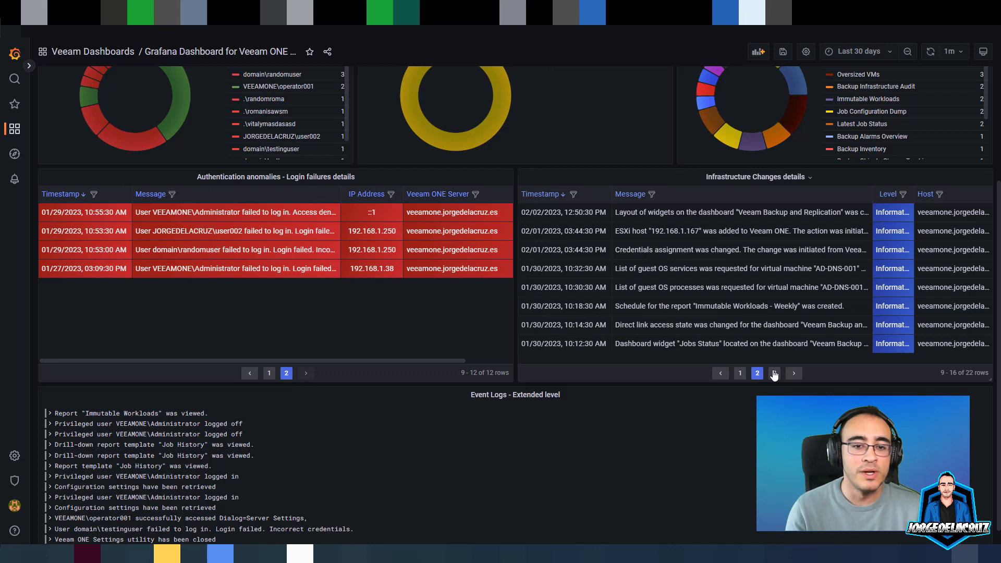
left_click(793, 373)
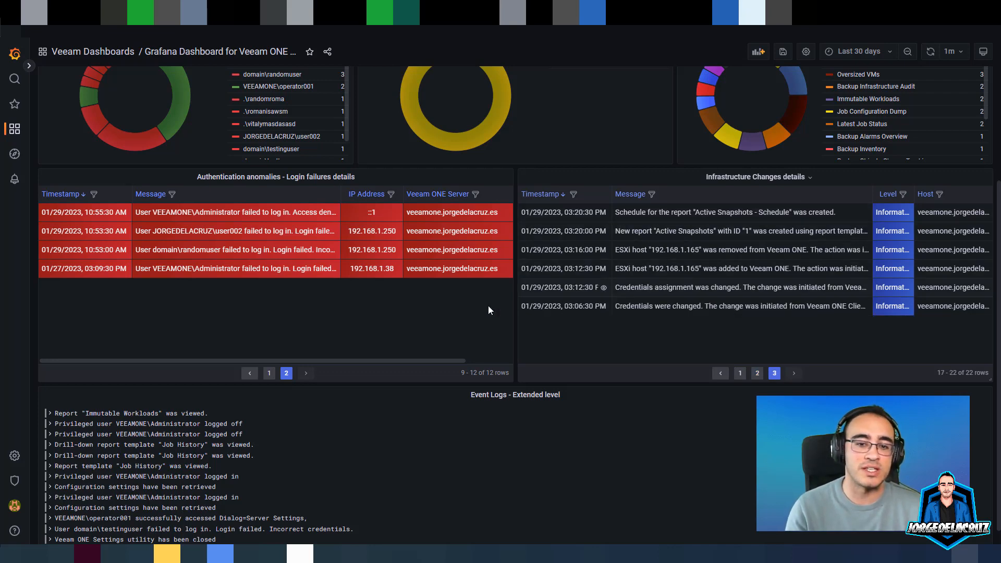
Collapse the Immutable Workloads entry in Event Logs and expand a logged-in event to view its labels.
scroll("down", 3)
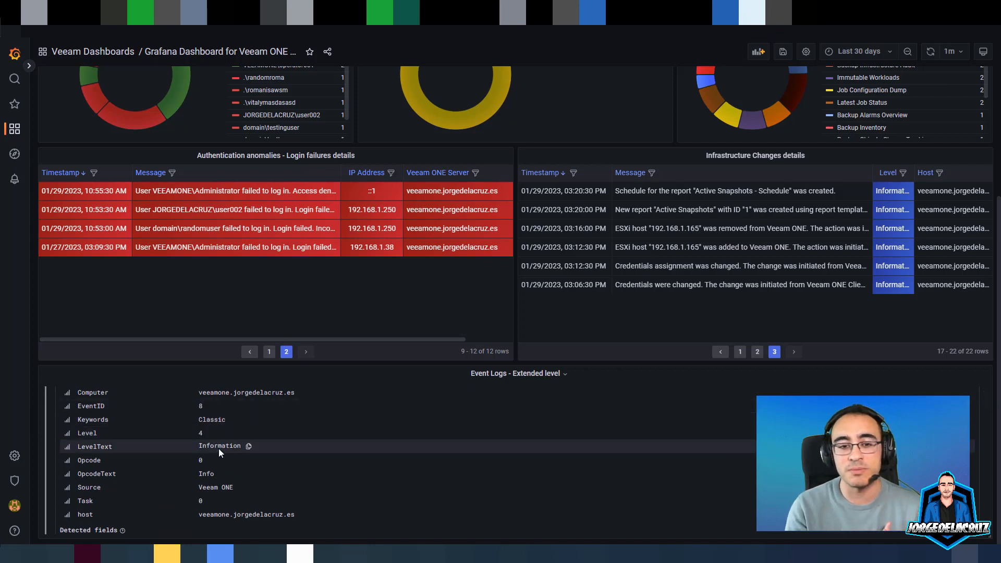
scroll("down", 3)
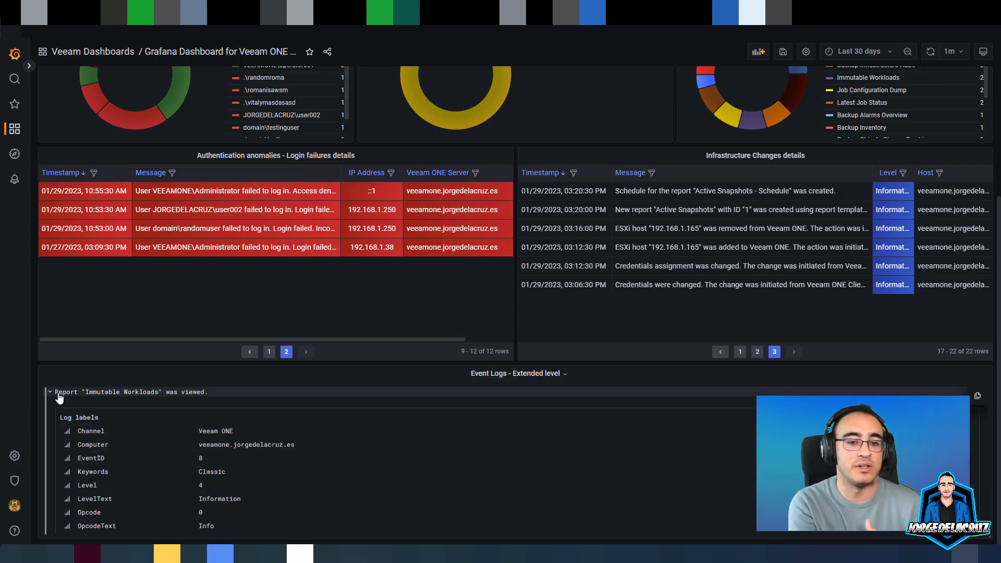
left_click(49, 392)
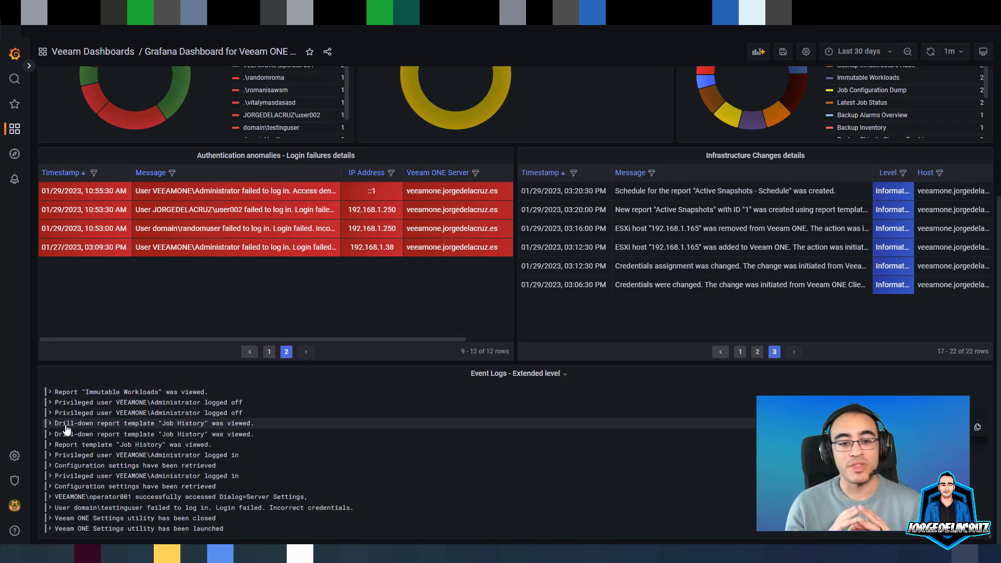
left_click(48, 423)
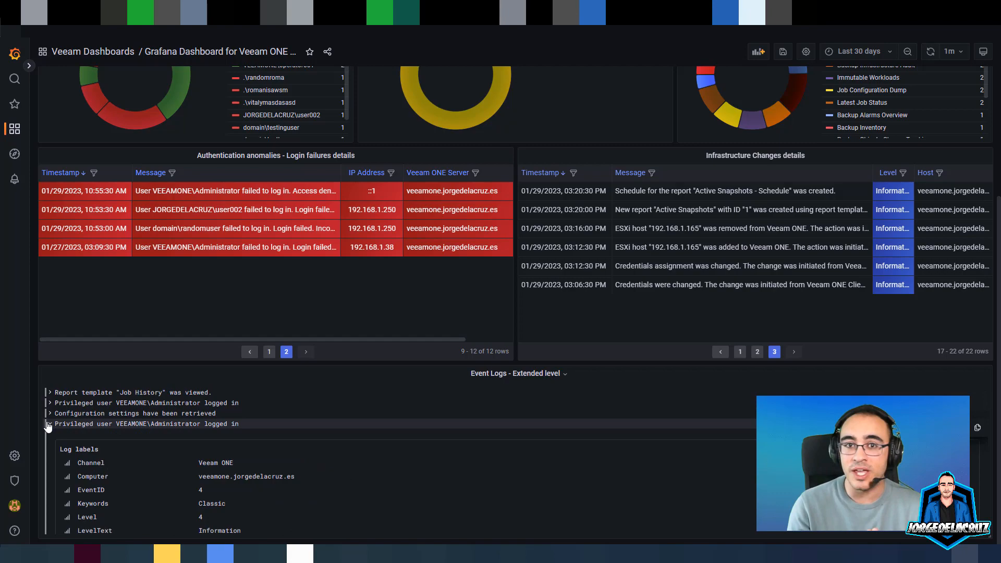